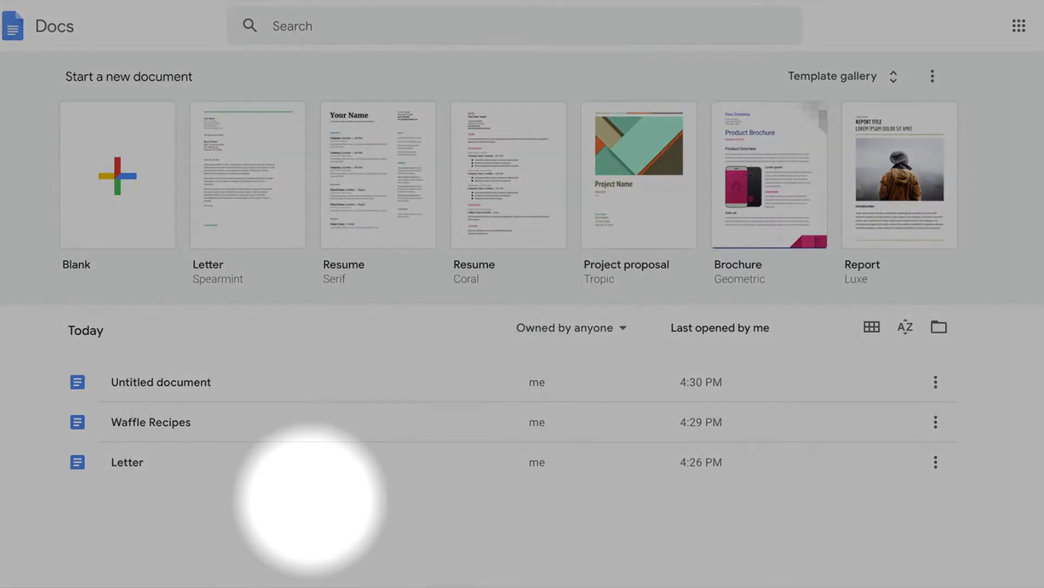
mouse_move(326, 495)
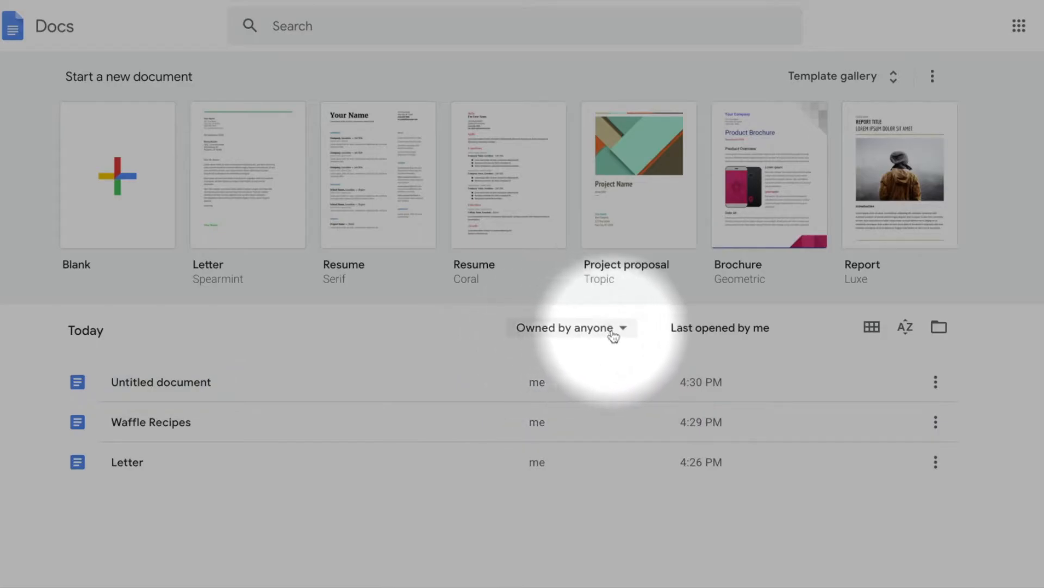
Step: Check the owner filter on the Docs home page, then open Waffle Recipes
left_click(567, 327)
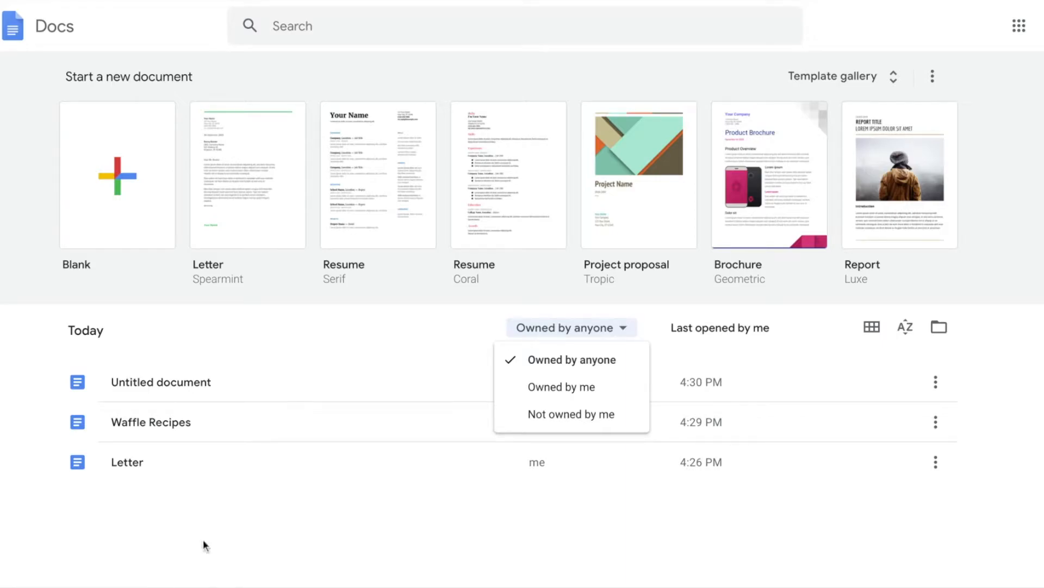
mouse_move(152, 215)
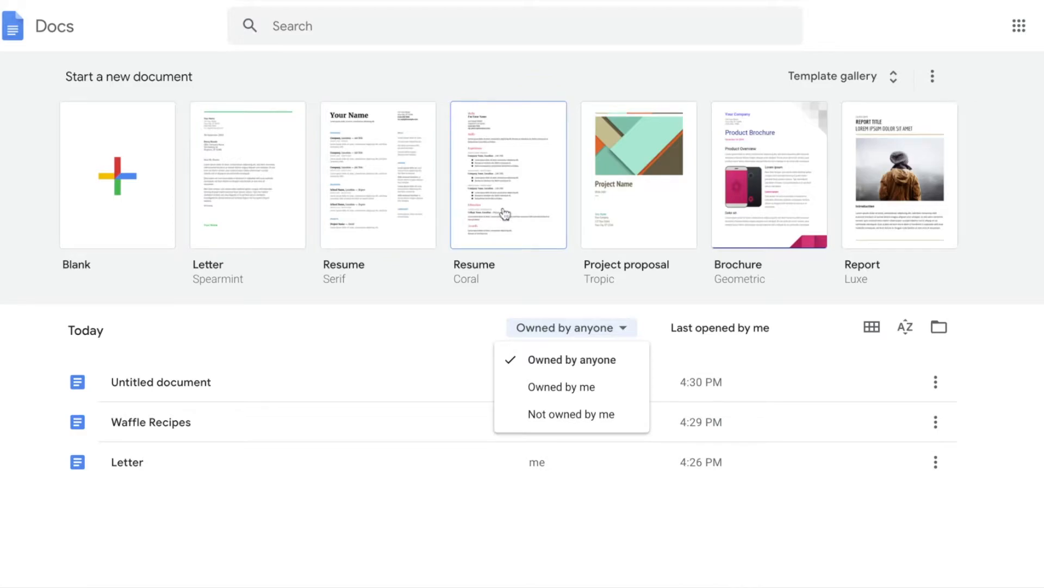
mouse_move(191, 389)
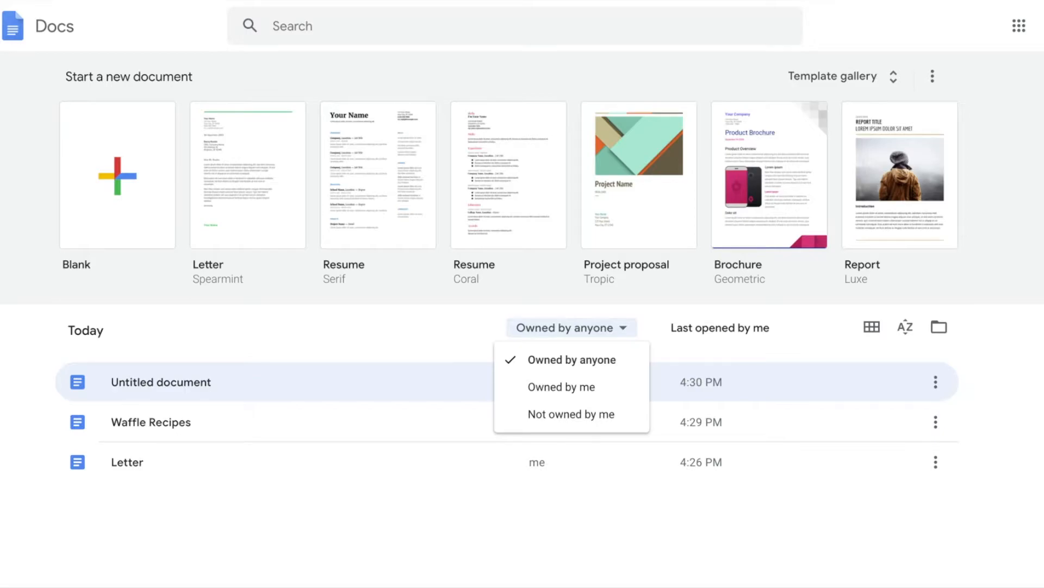
left_click(569, 359)
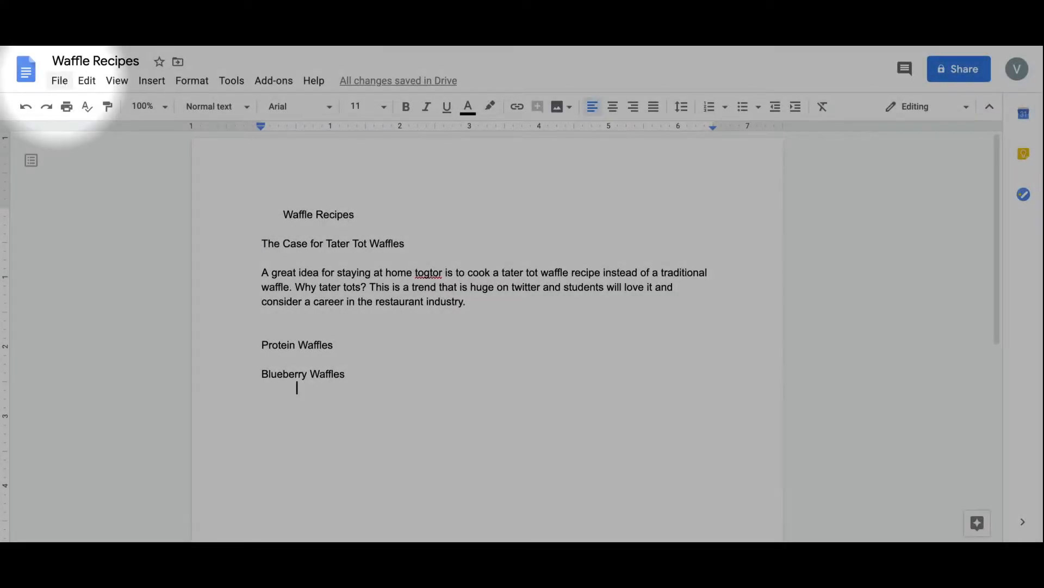
Step: Attempt to remove the Waffle Recipes title line's indent
left_click(86, 80)
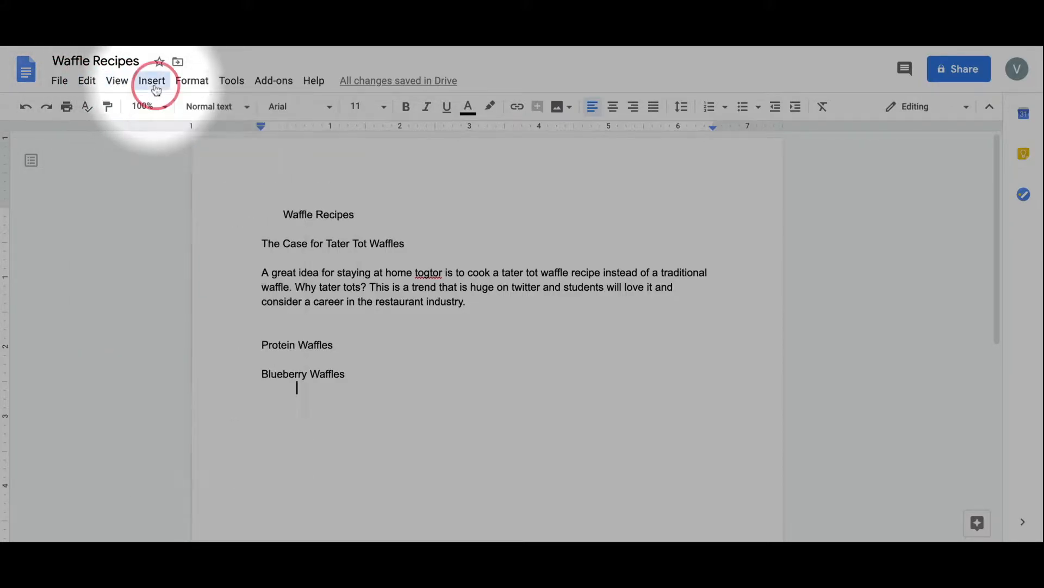
left_click(86, 80)
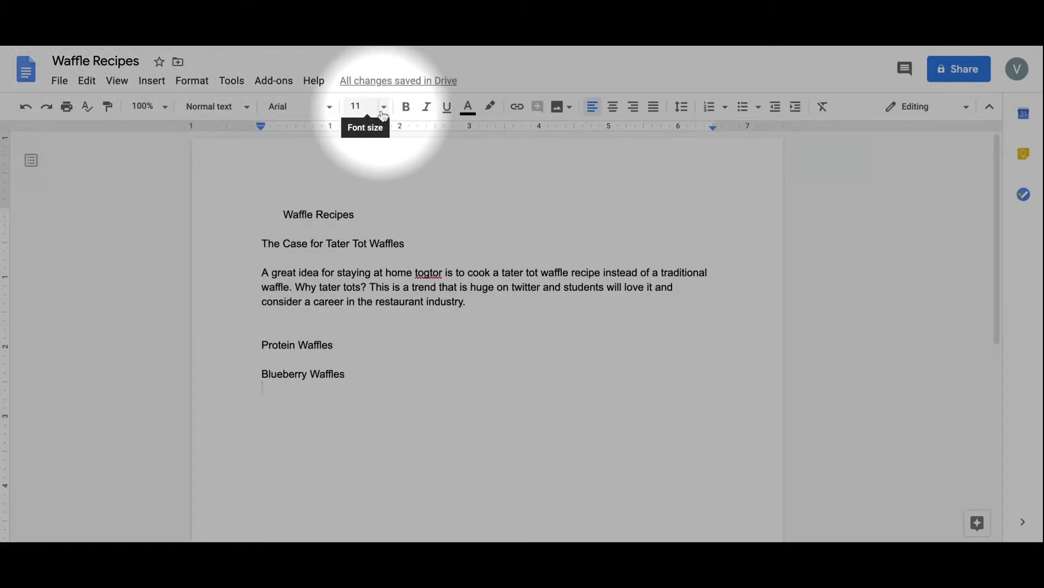
mouse_move(726, 121)
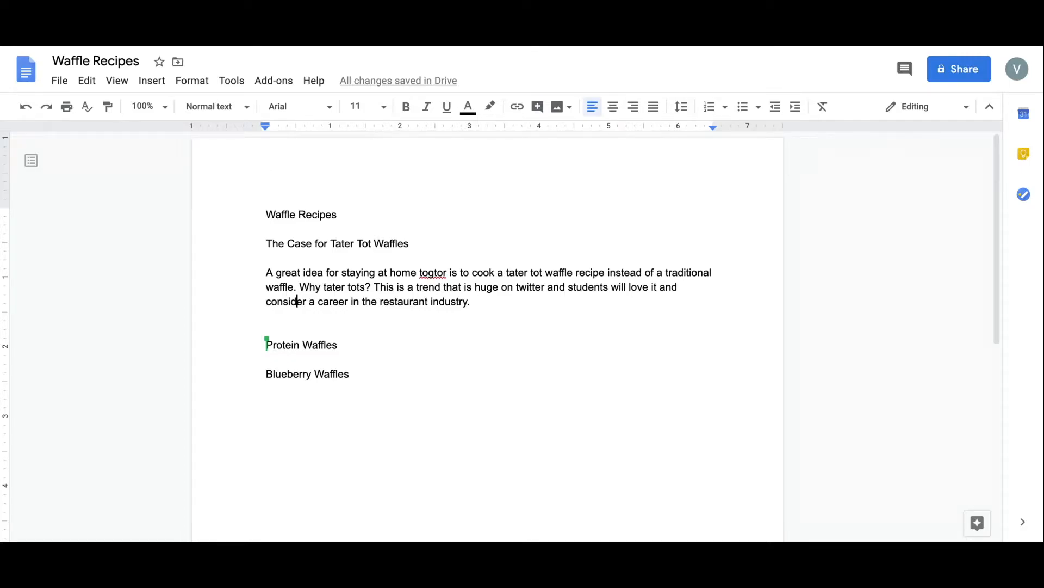
mouse_move(265, 137)
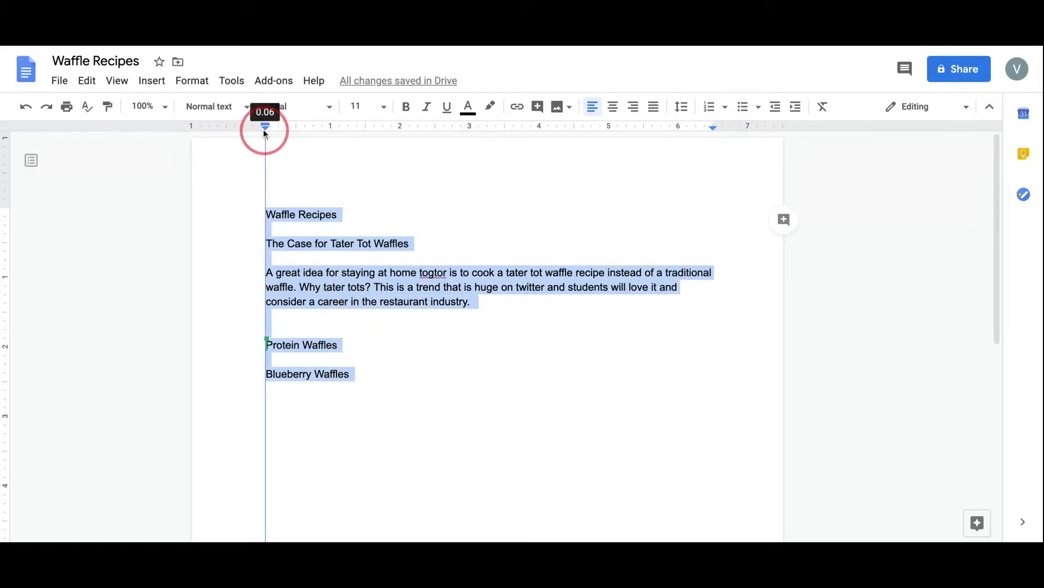
Step: Indent all text on the ruler, indent first lines further, then select all text
left_click_drag(264, 127, 278, 127)
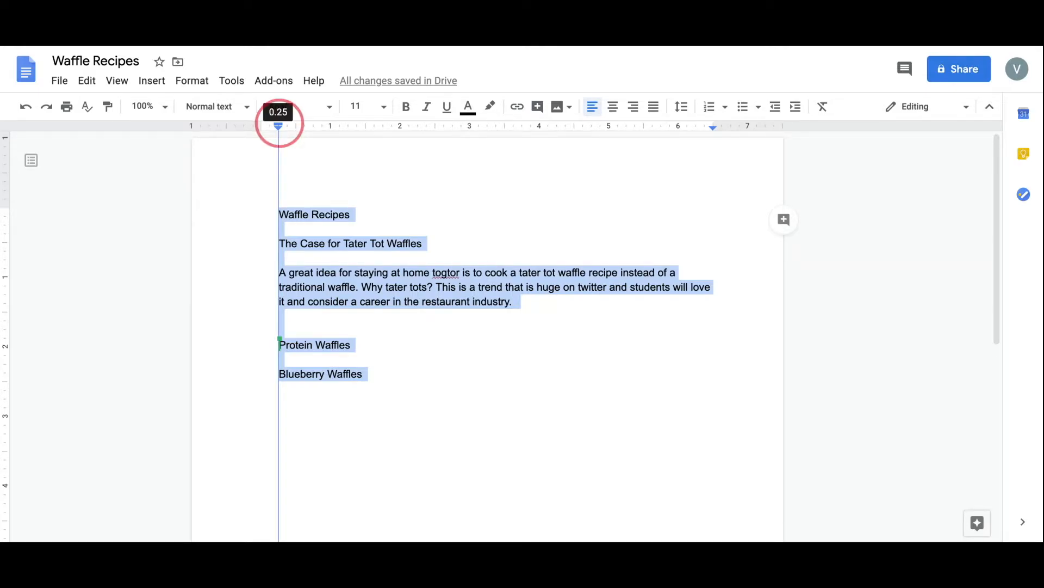
left_click_drag(278, 127, 334, 127)
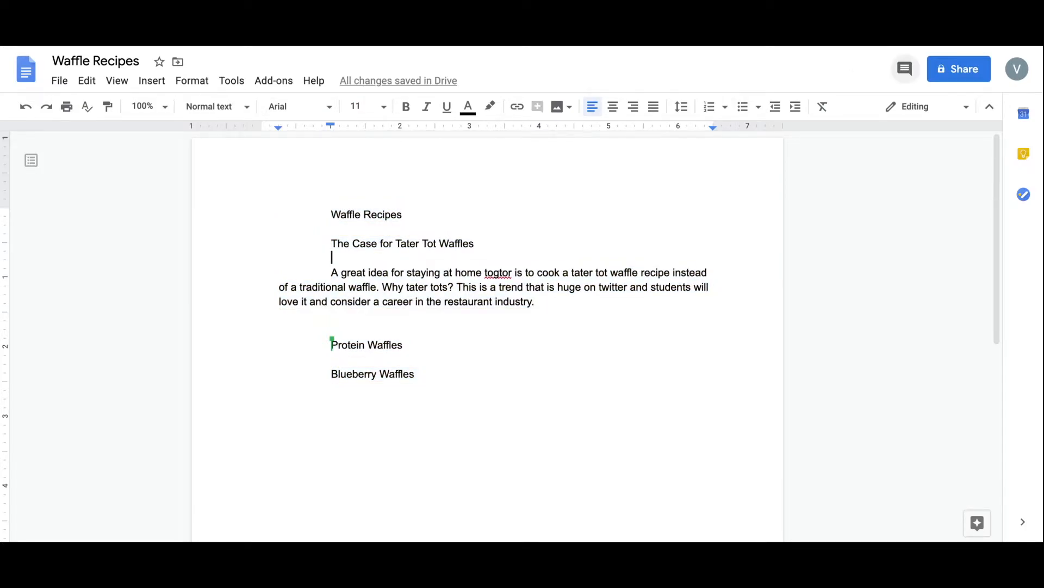
key("ctrl+a")
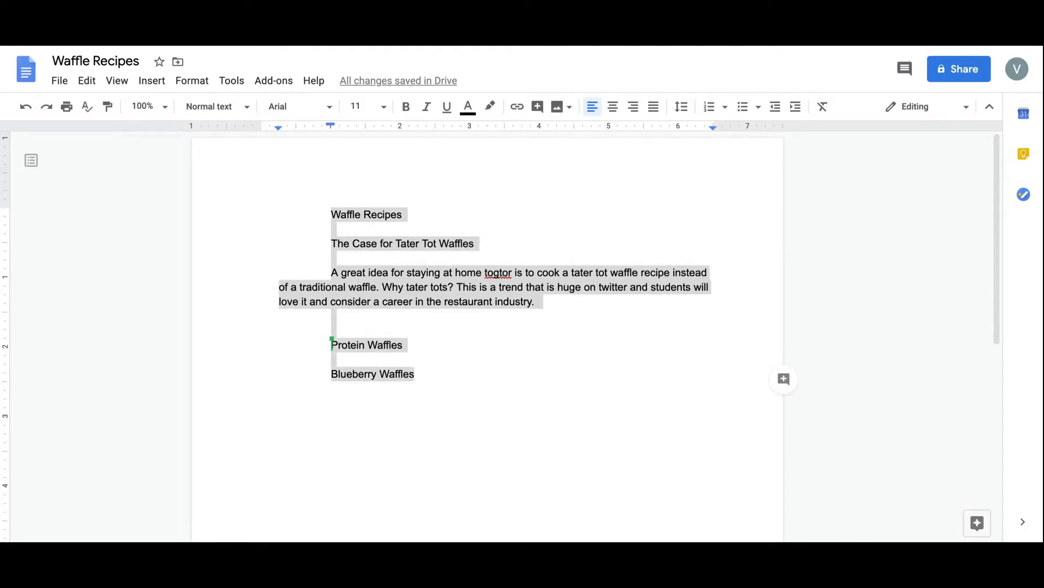
mouse_move(211, 77)
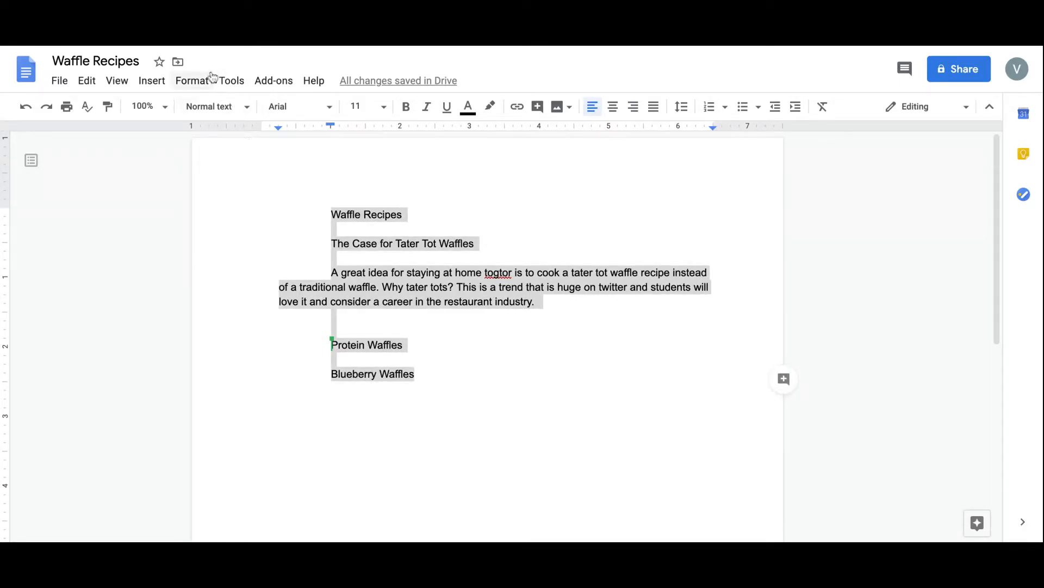
Step: Apply Format > Clear formatting to all text, then deselect on the title line
left_click(192, 81)
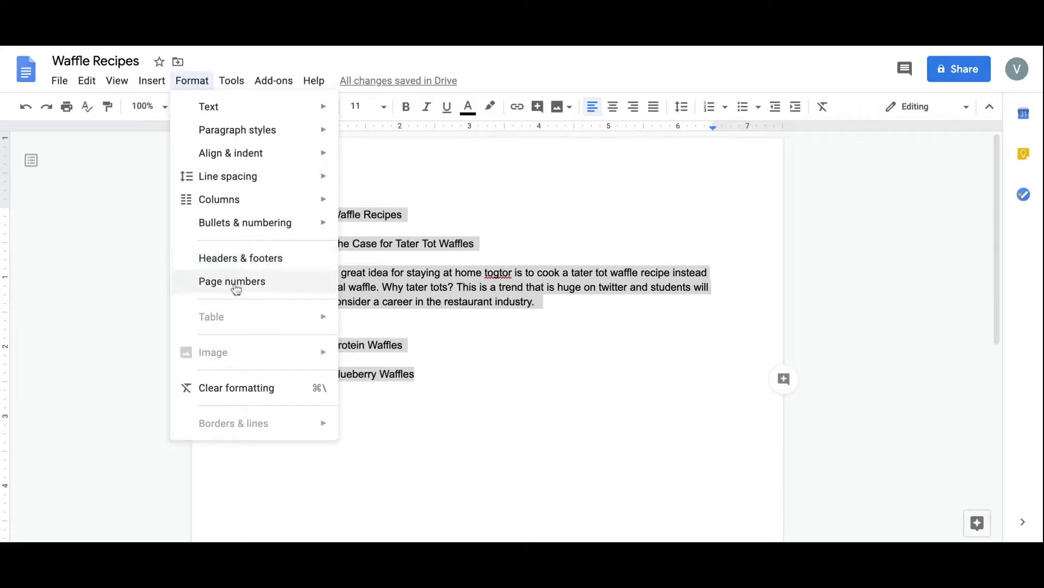
mouse_move(236, 388)
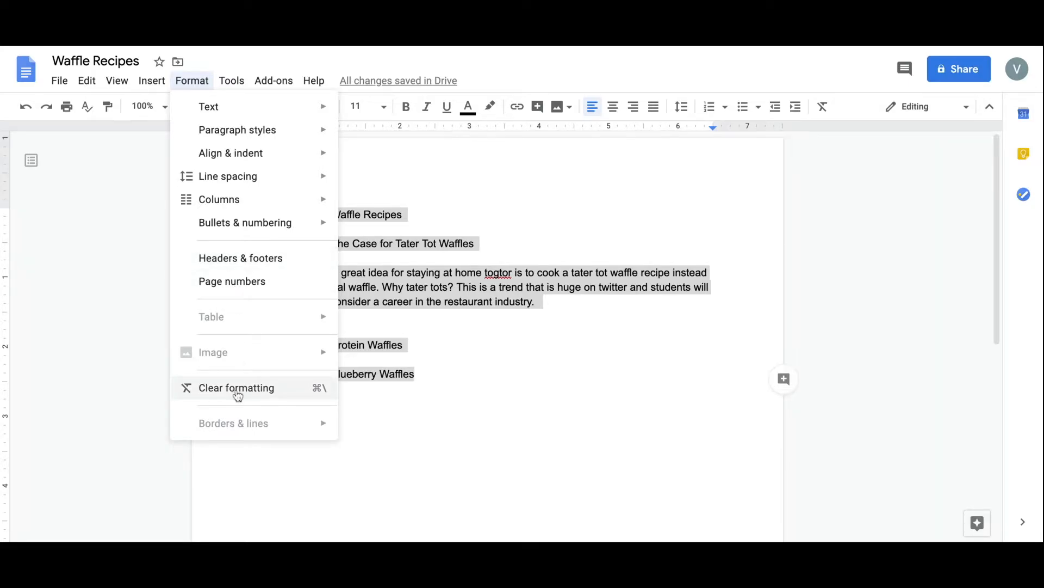
left_click(237, 388)
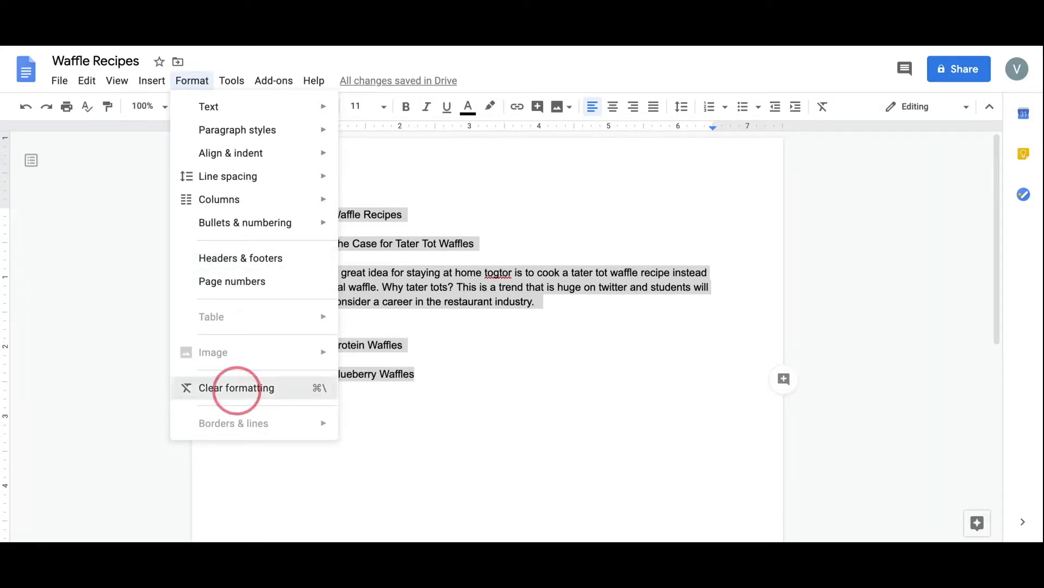
left_click(236, 388)
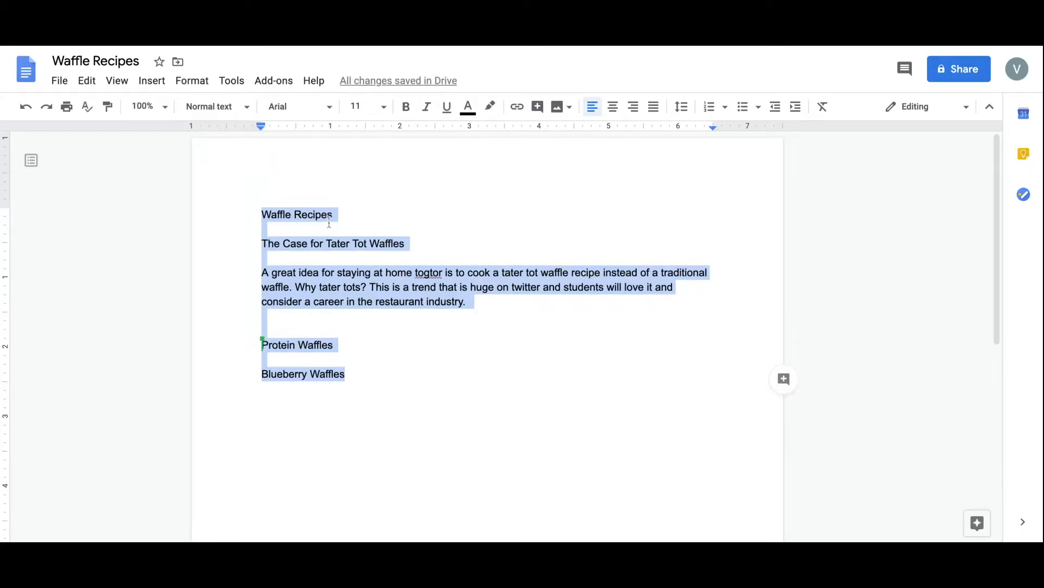
left_click(209, 106)
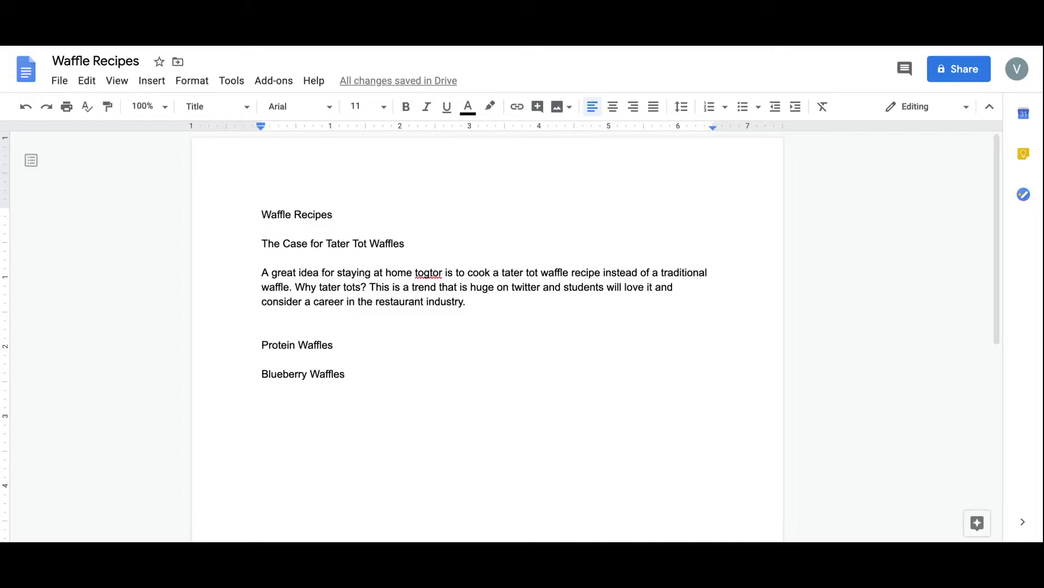
Step: Make the Waffle Recipes title a Heading 1 and show the document outline
double_click(296, 214)
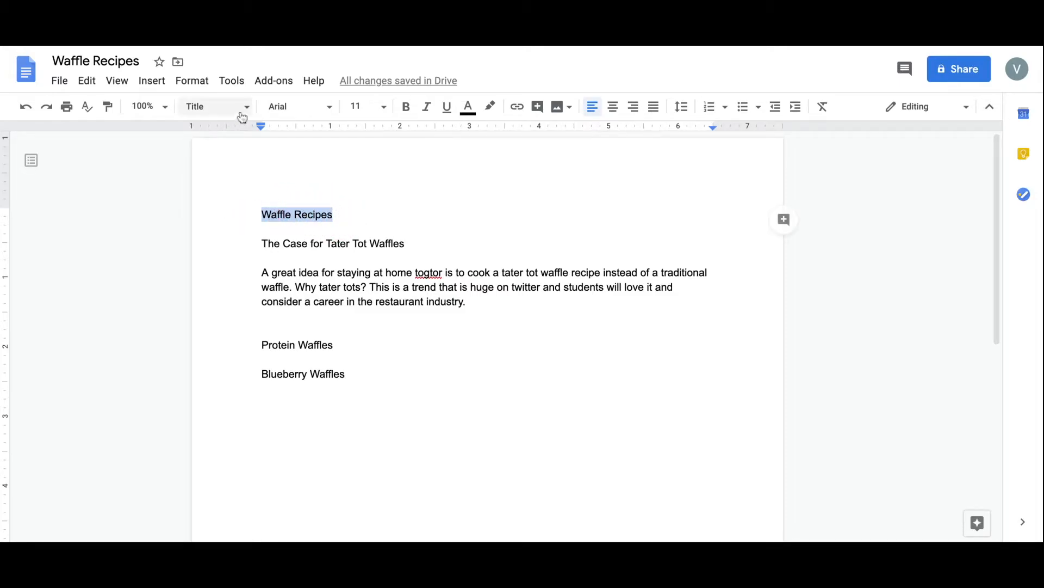
left_click(216, 106)
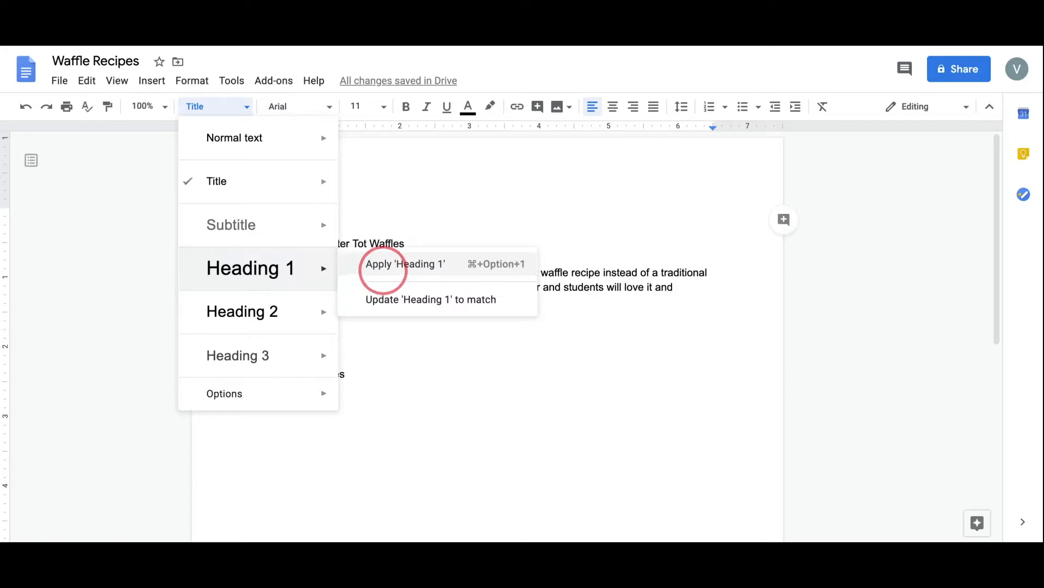
left_click(404, 263)
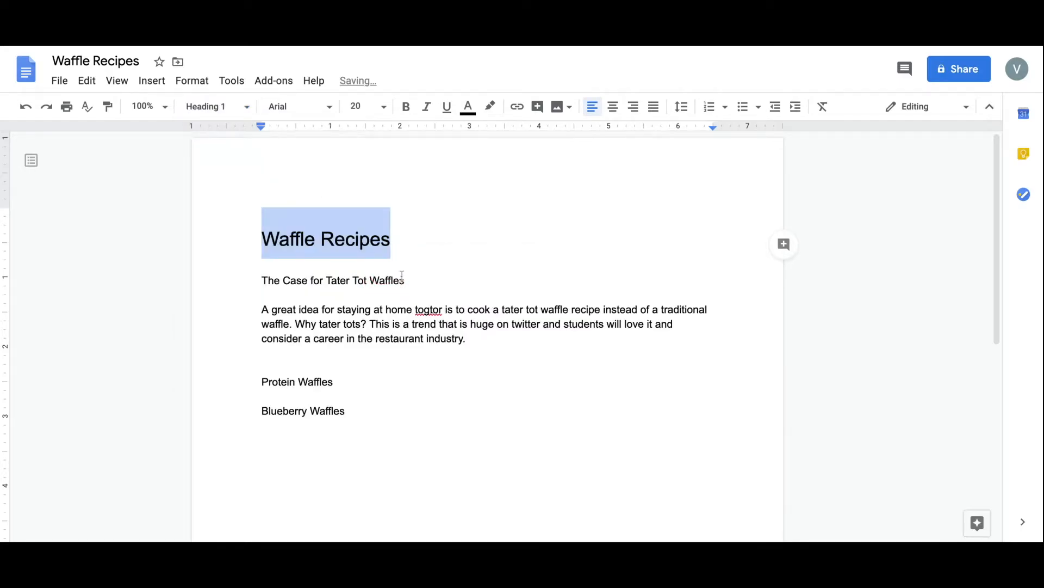
mouse_move(31, 160)
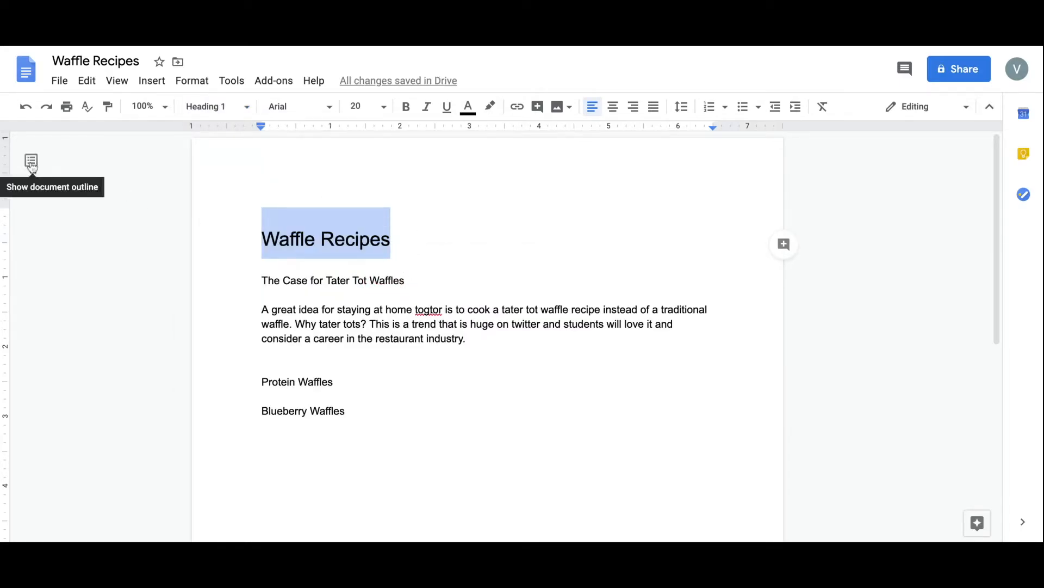
left_click(31, 163)
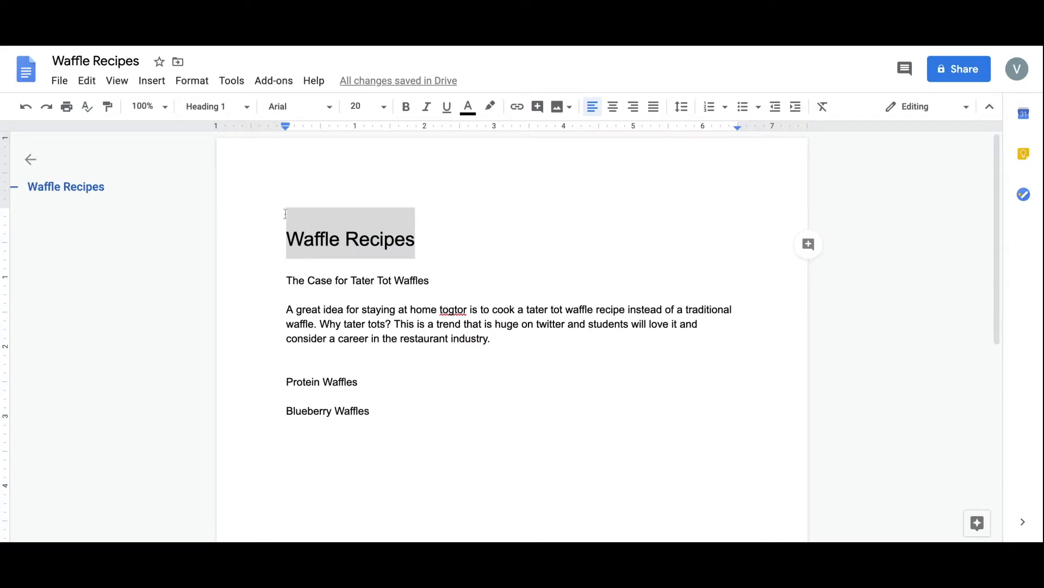
Step: Style the title in bold, underlined, red Impact font
left_click(300, 106)
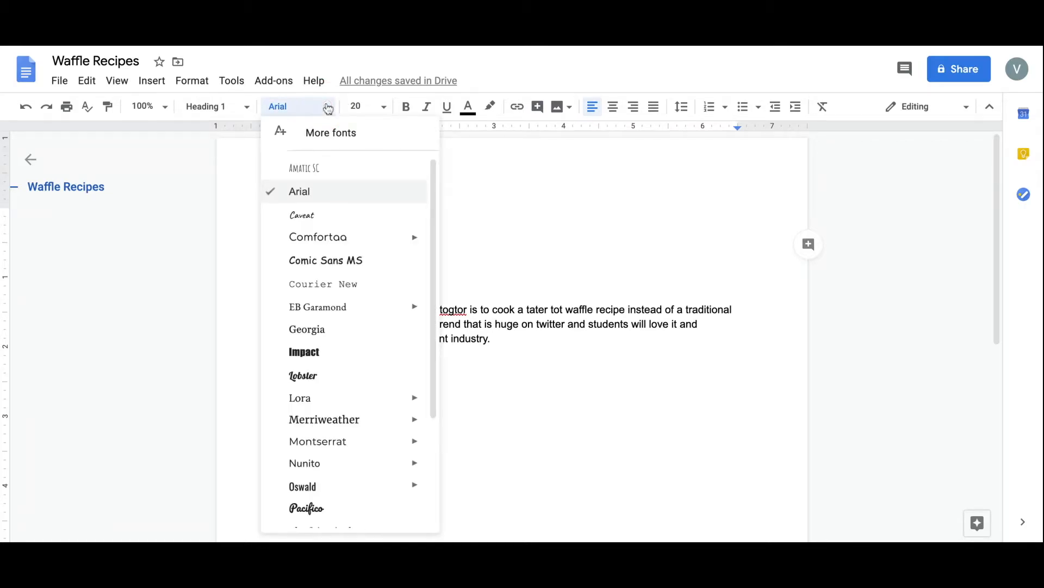
left_click(304, 352)
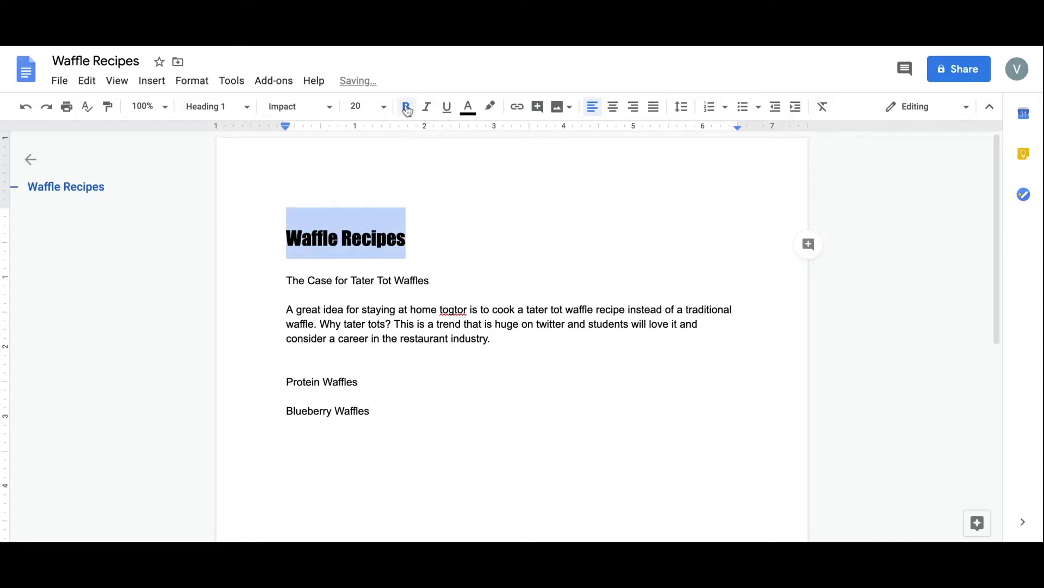
left_click(383, 106)
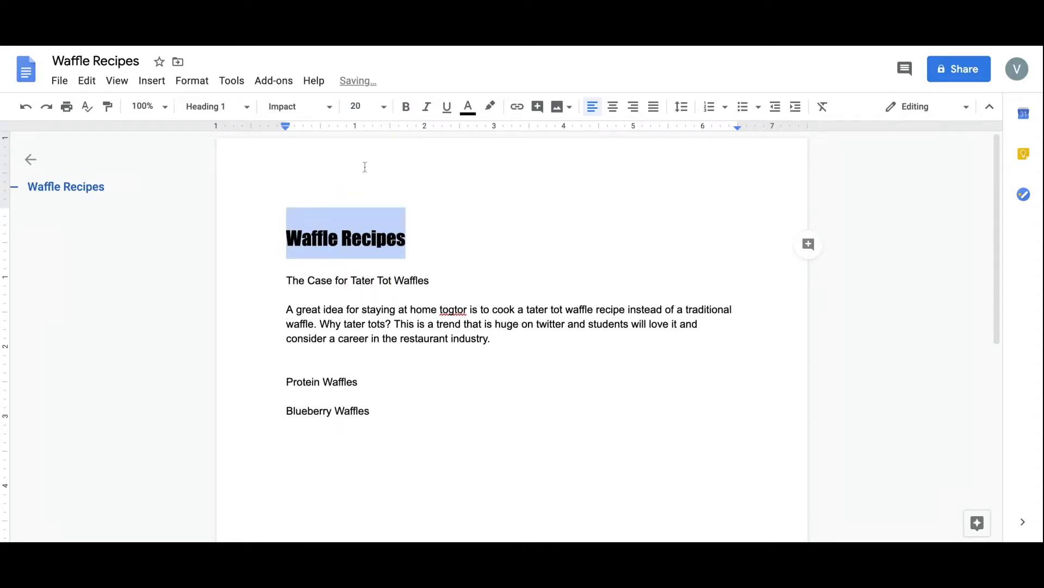
left_click(447, 107)
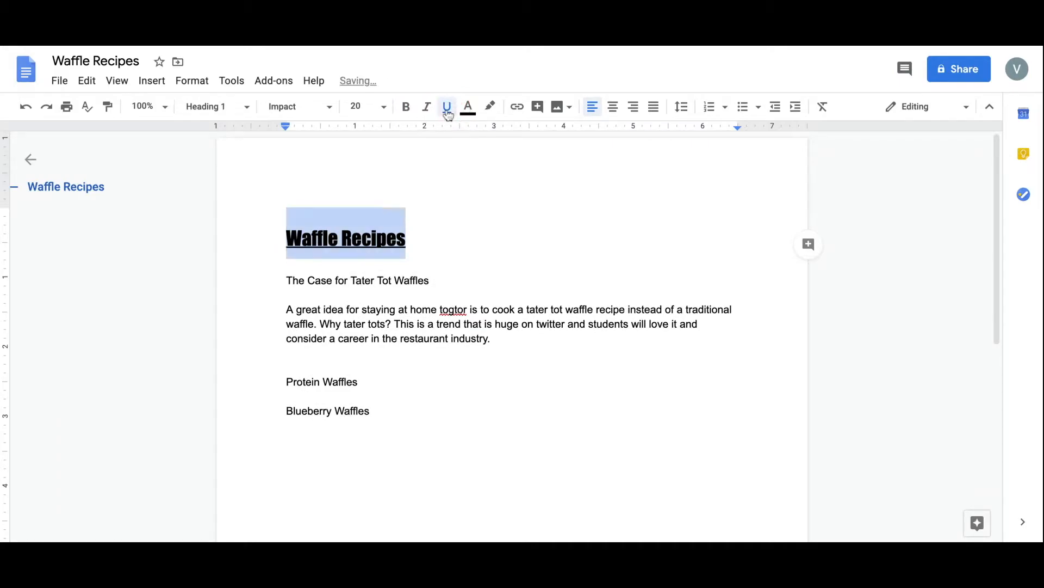
left_click(468, 106)
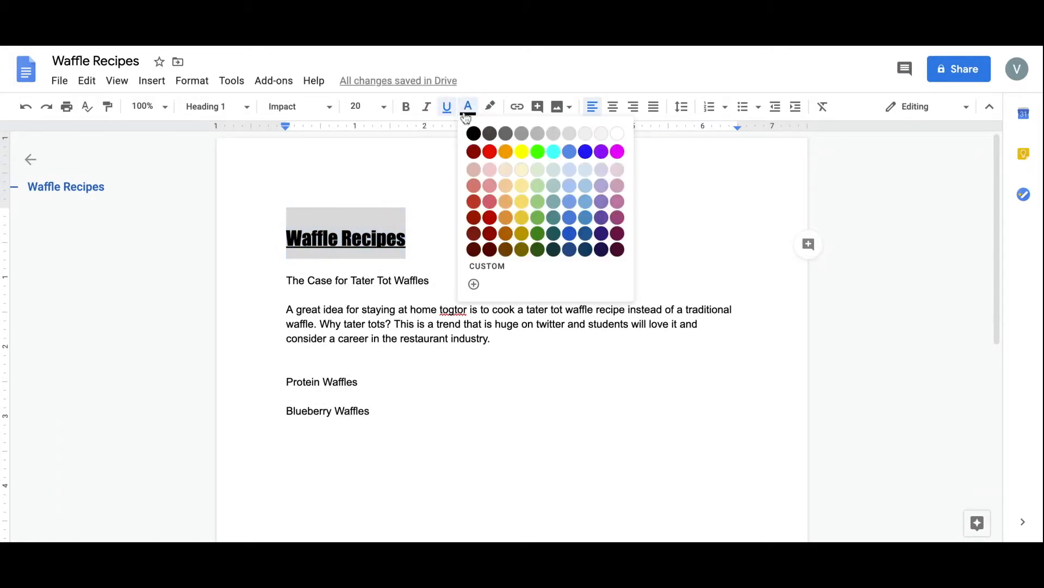
left_click(490, 152)
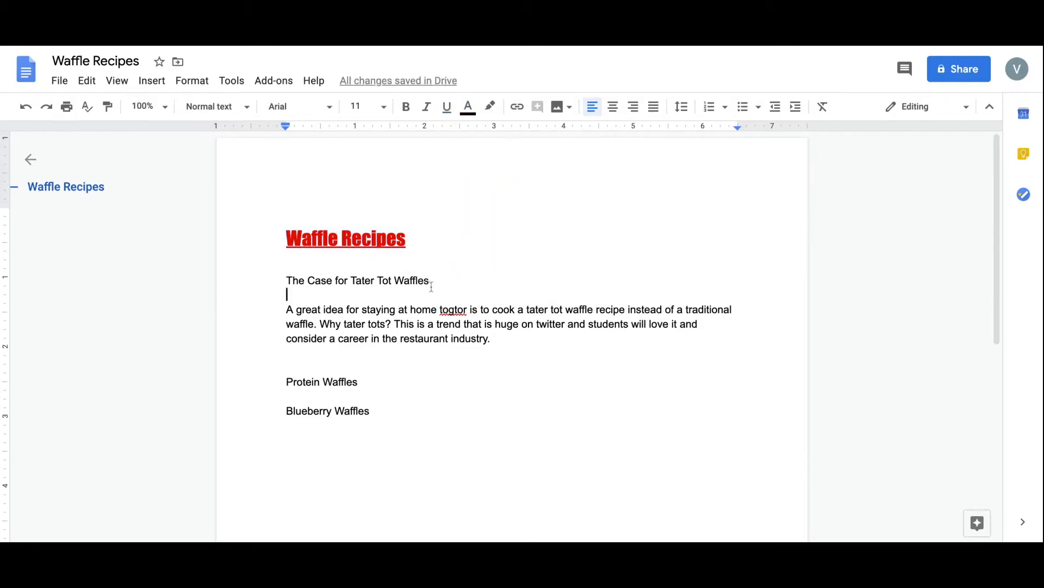
Step: Make The Case for Tater Tot Waffles a green-highlighted, centred Heading 2
triple_click(357, 279)
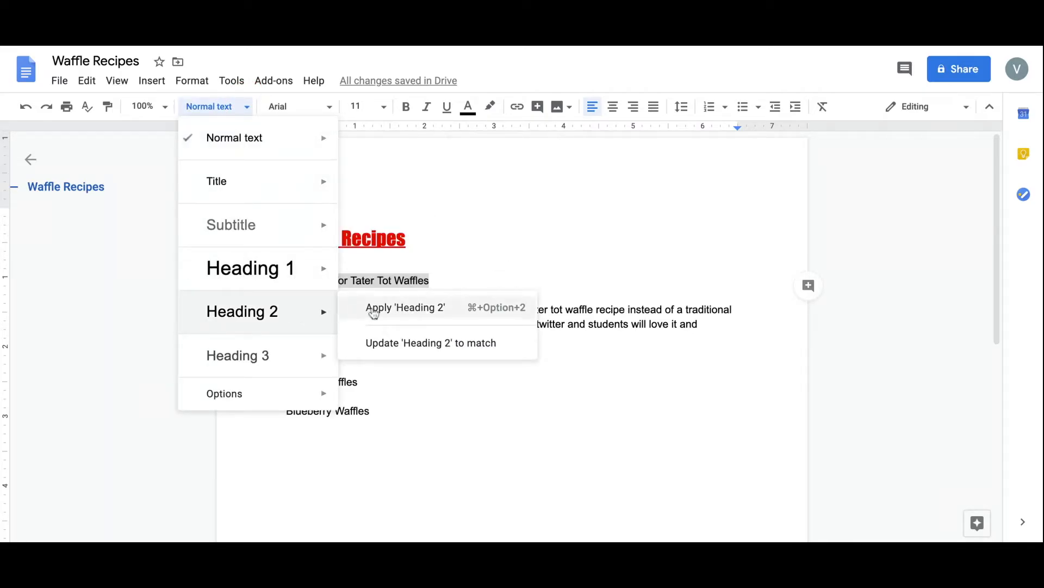
left_click(404, 307)
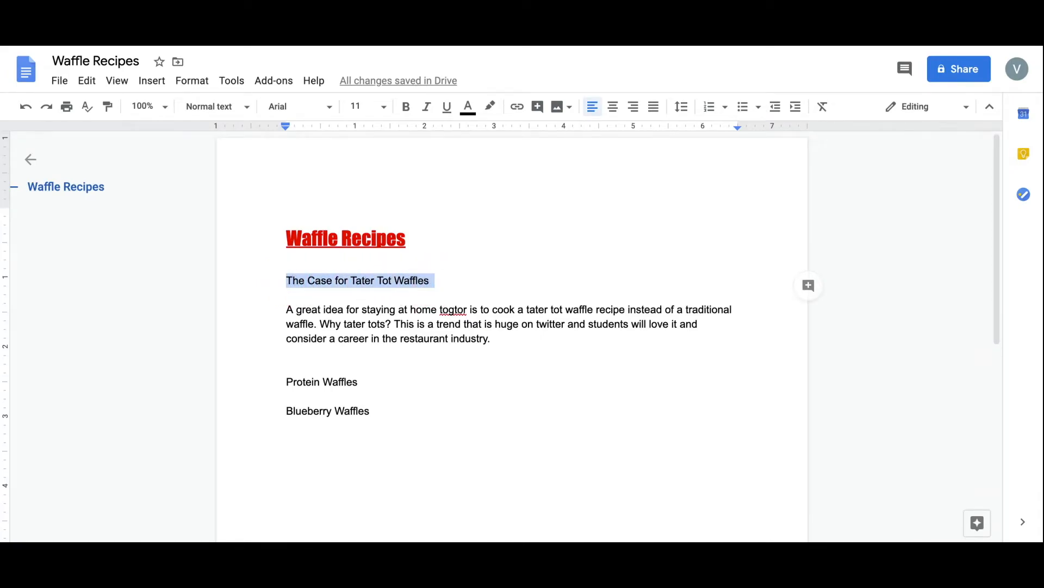
left_click(490, 106)
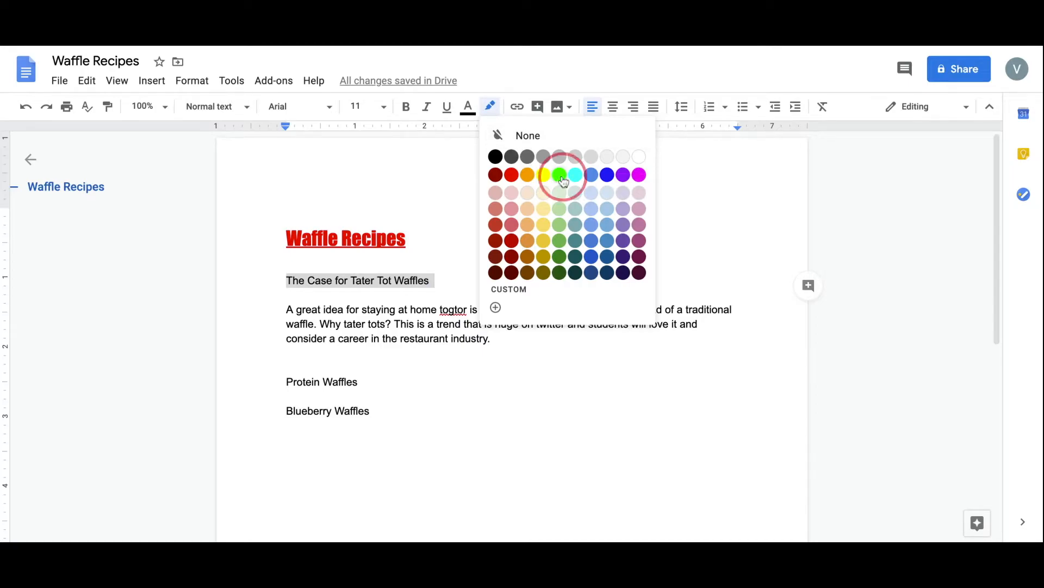
left_click(560, 174)
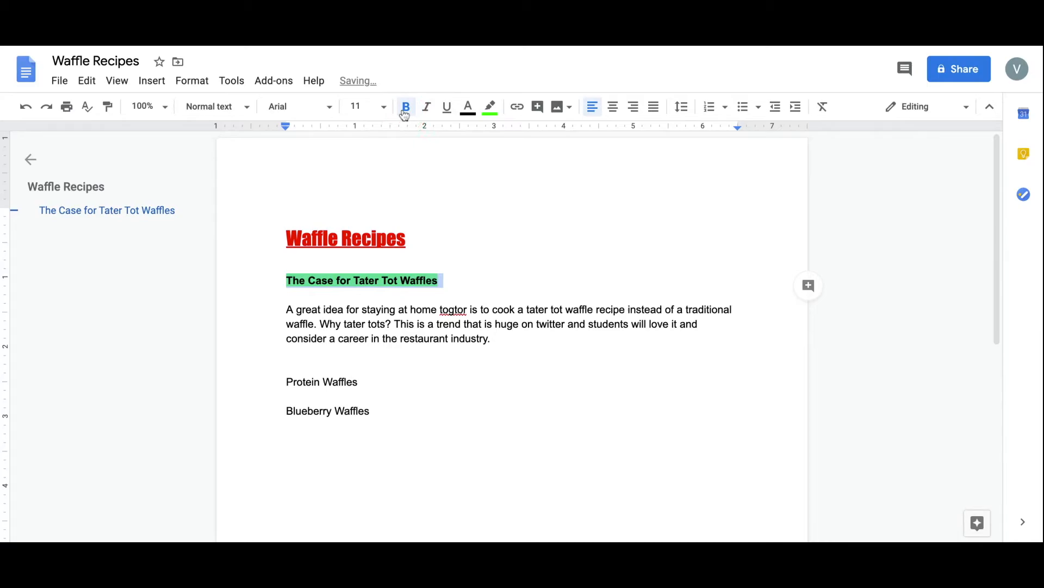
mouse_move(427, 107)
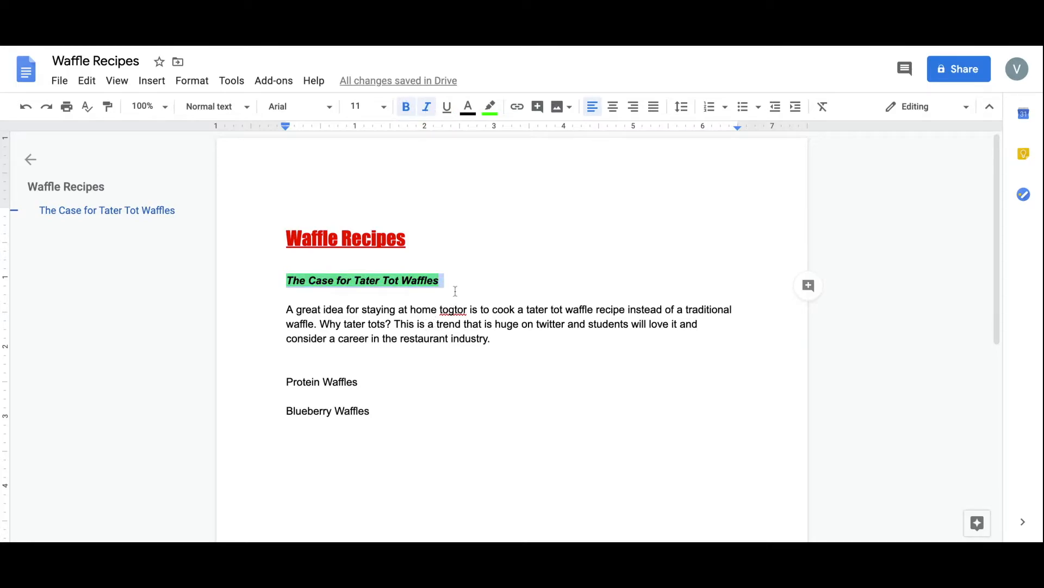
mouse_move(605, 117)
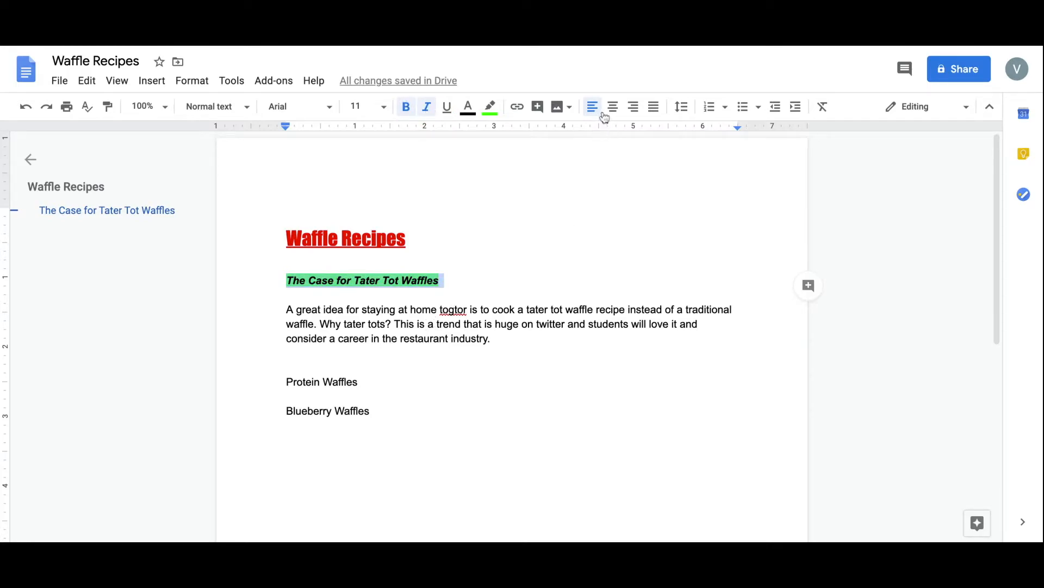
mouse_move(612, 107)
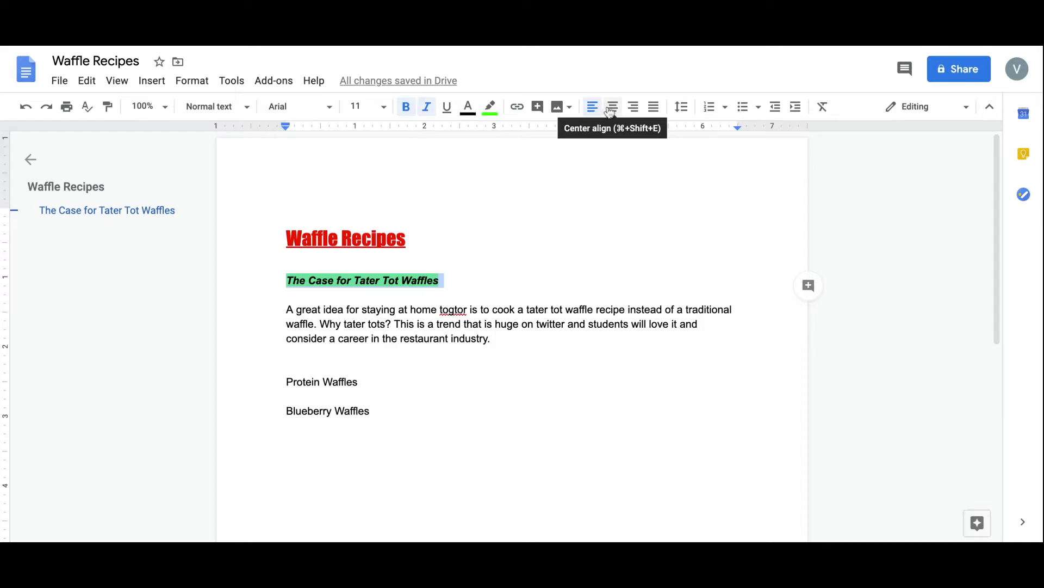
mouse_move(632, 107)
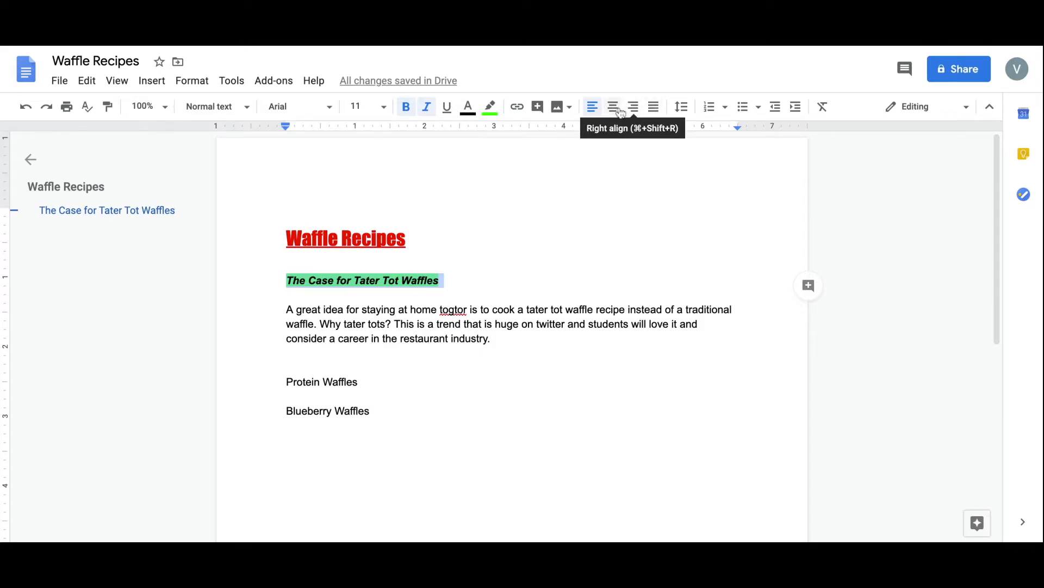
left_click(612, 107)
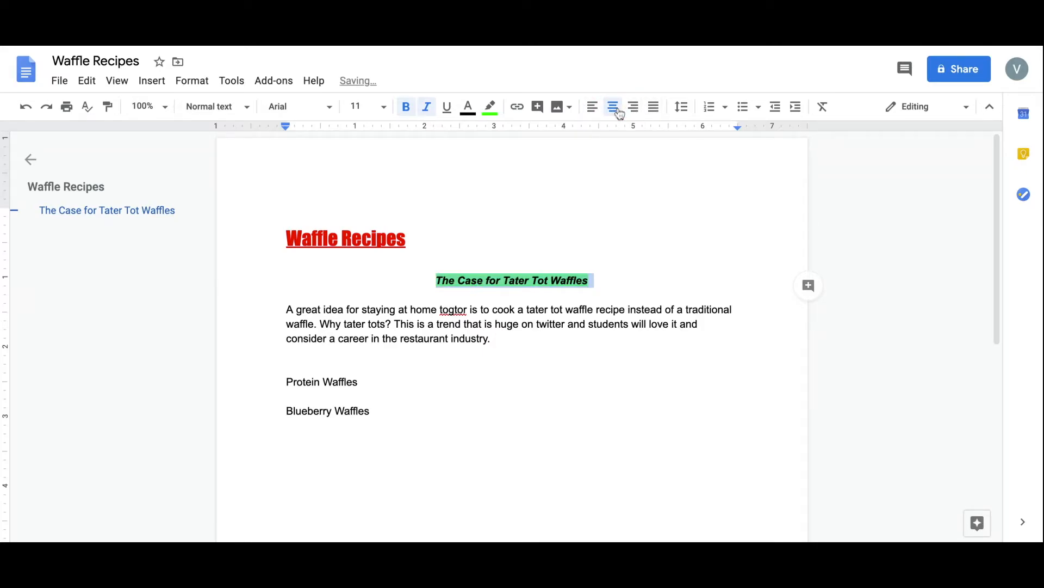
left_click(537, 324)
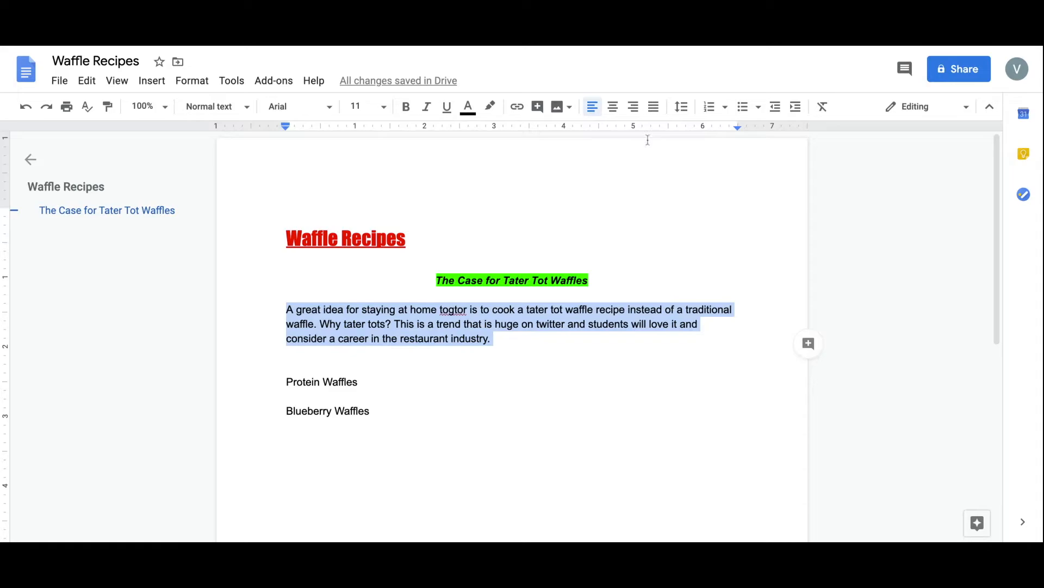
mouse_move(681, 116)
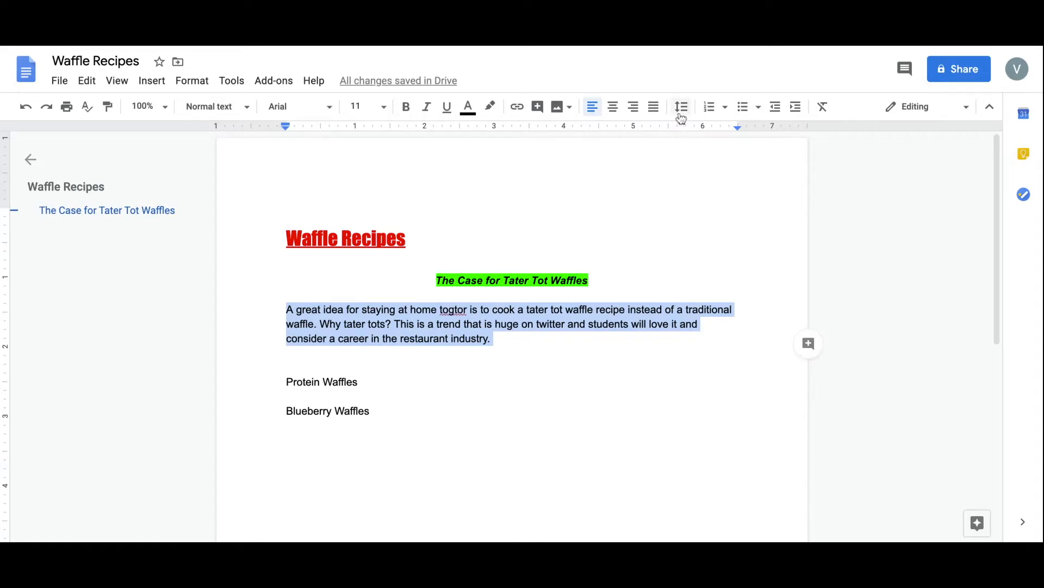
Step: Set the tater tot paragraph's line spacing to Double
left_click(680, 106)
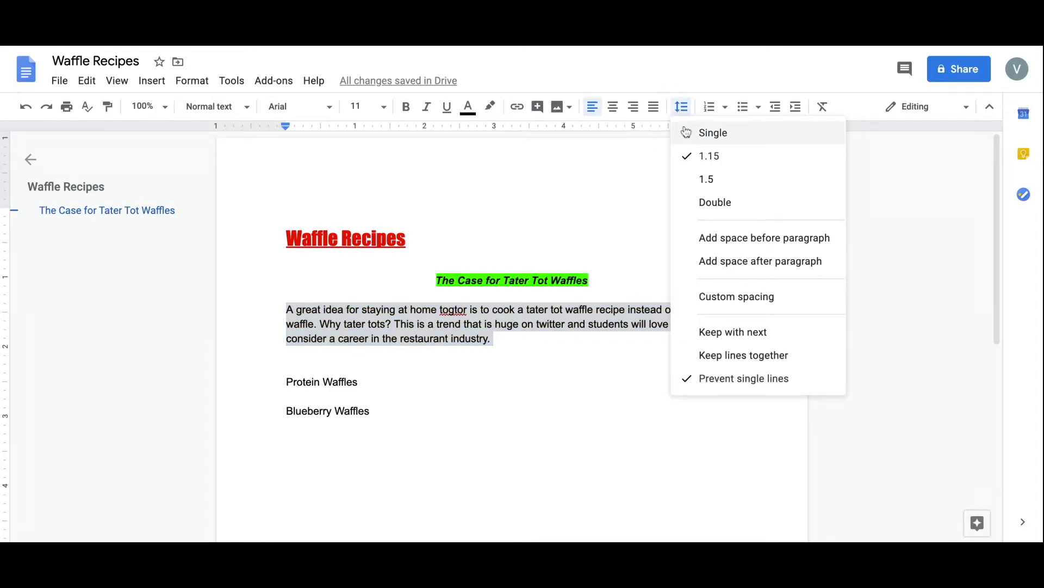
mouse_move(689, 136)
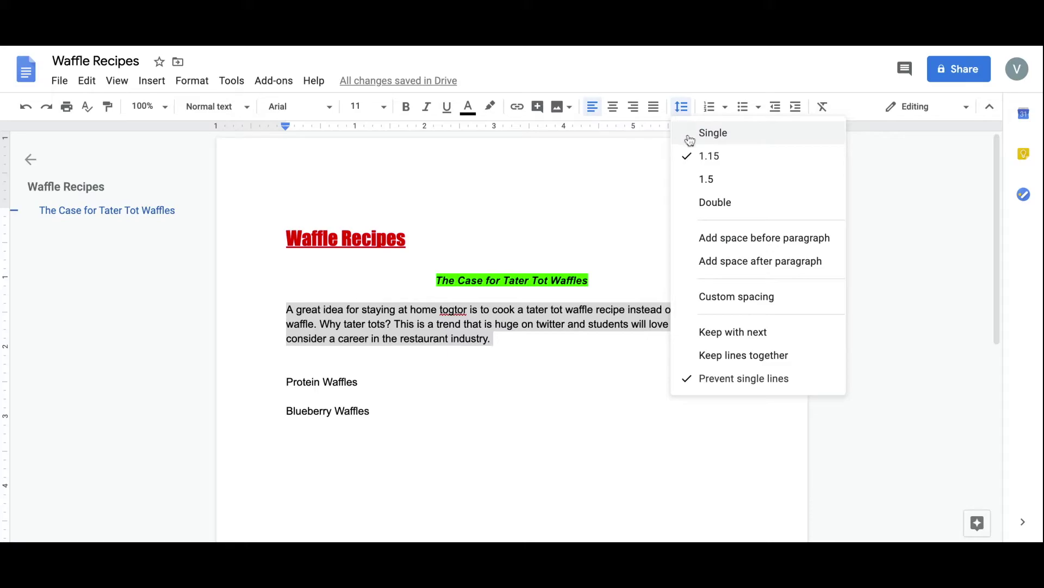
mouse_move(715, 202)
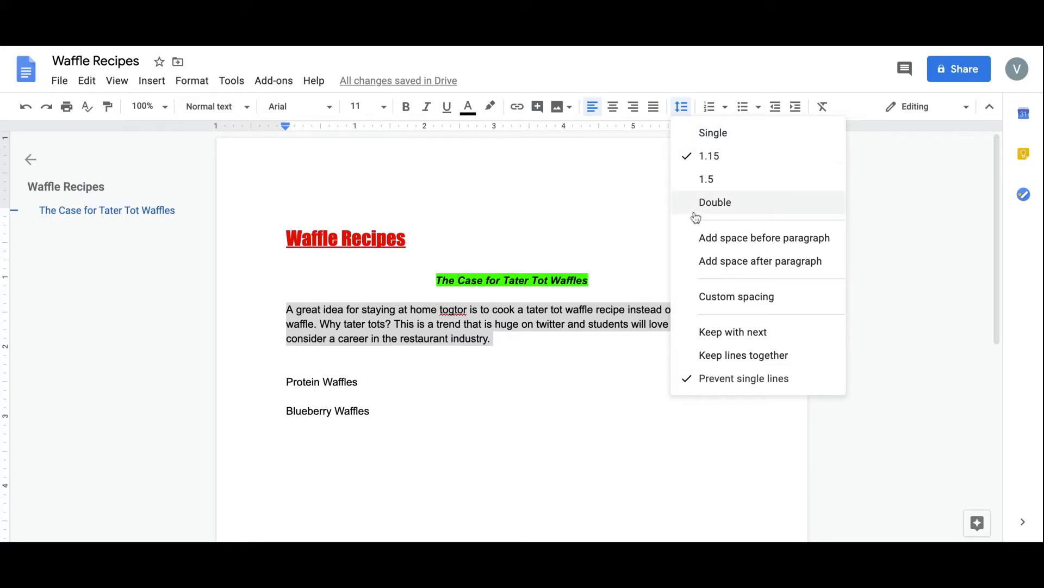
mouse_move(692, 208)
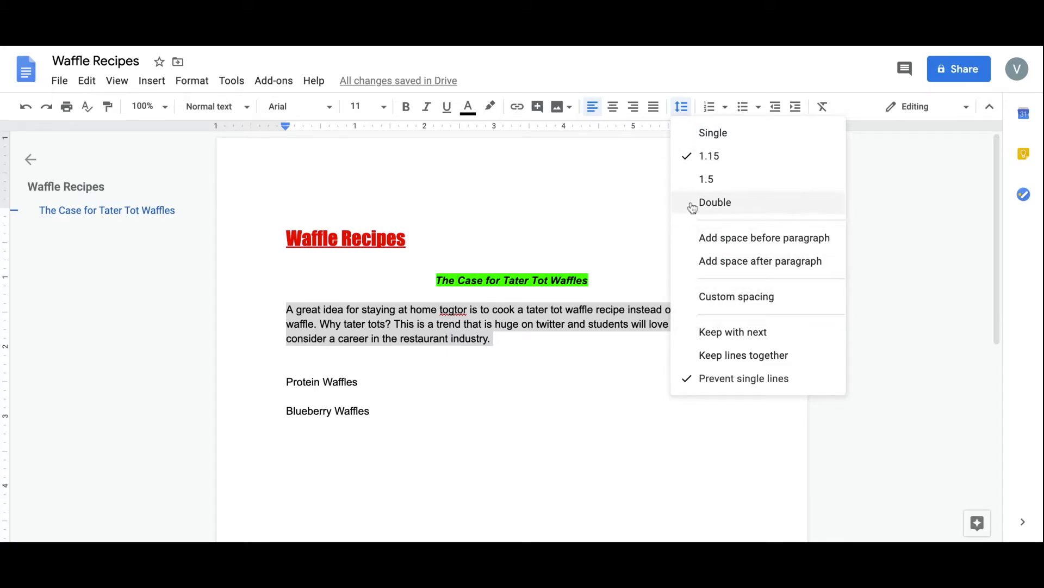
left_click(715, 202)
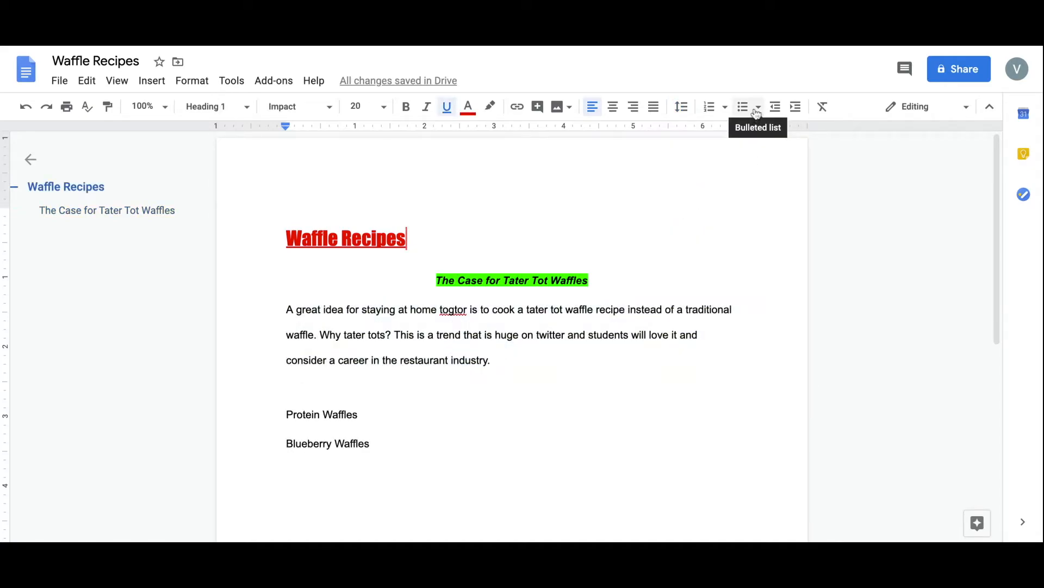
left_click(756, 107)
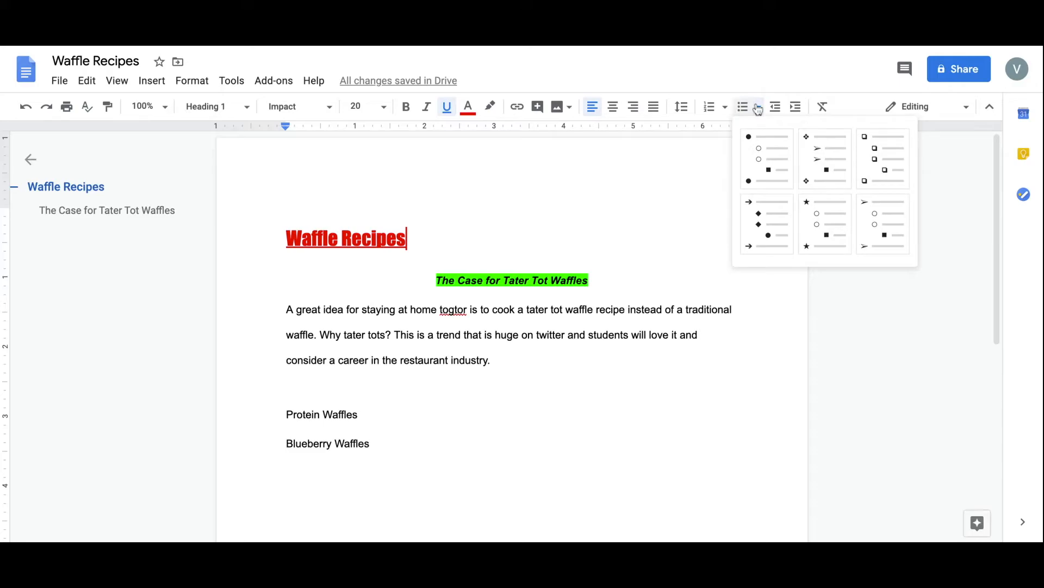
mouse_move(775, 107)
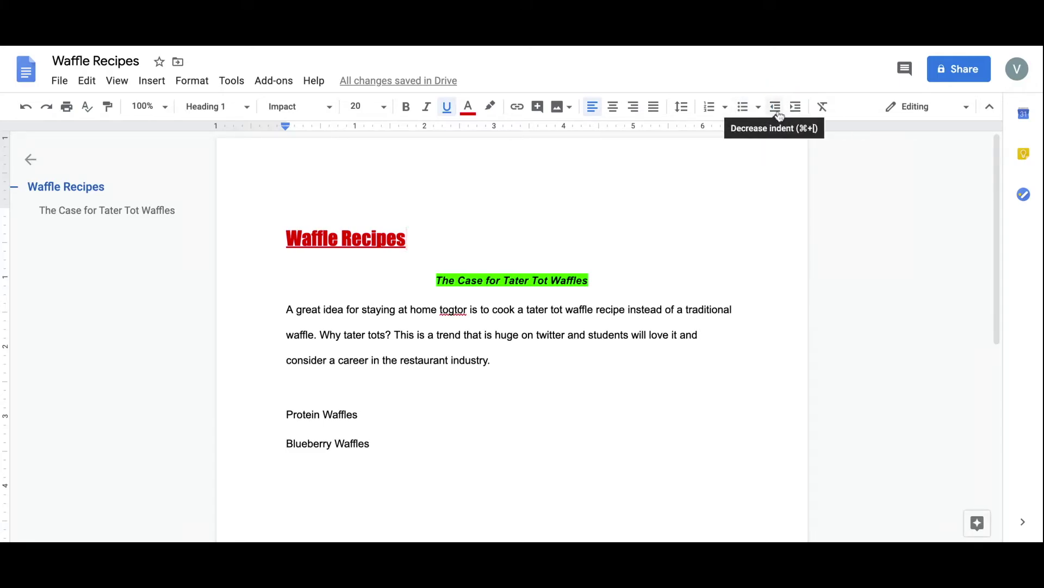
mouse_move(822, 107)
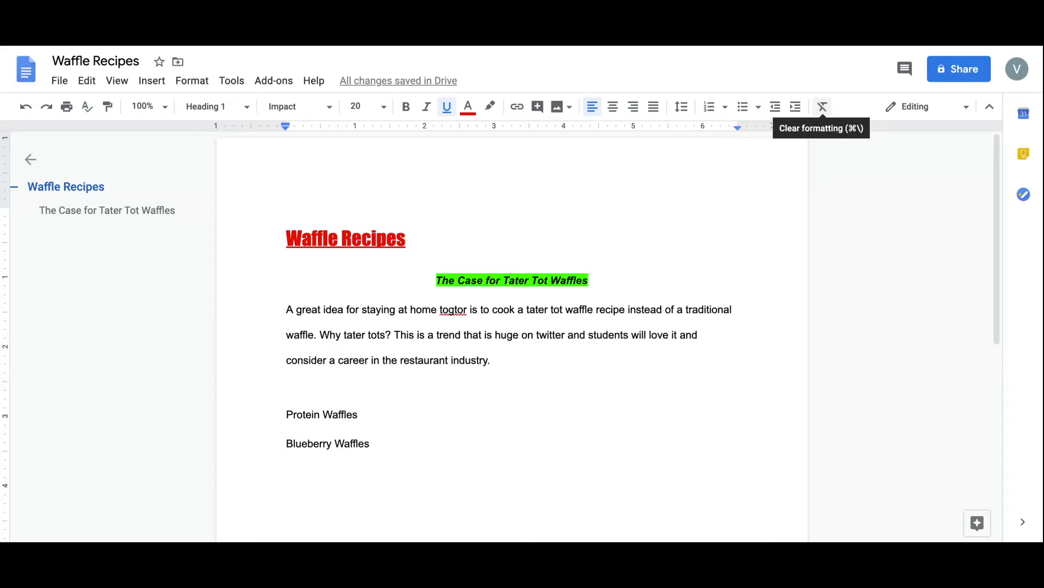
Step: Apply strikethrough to the Protein Waffles line from the Format menu
left_click(822, 106)
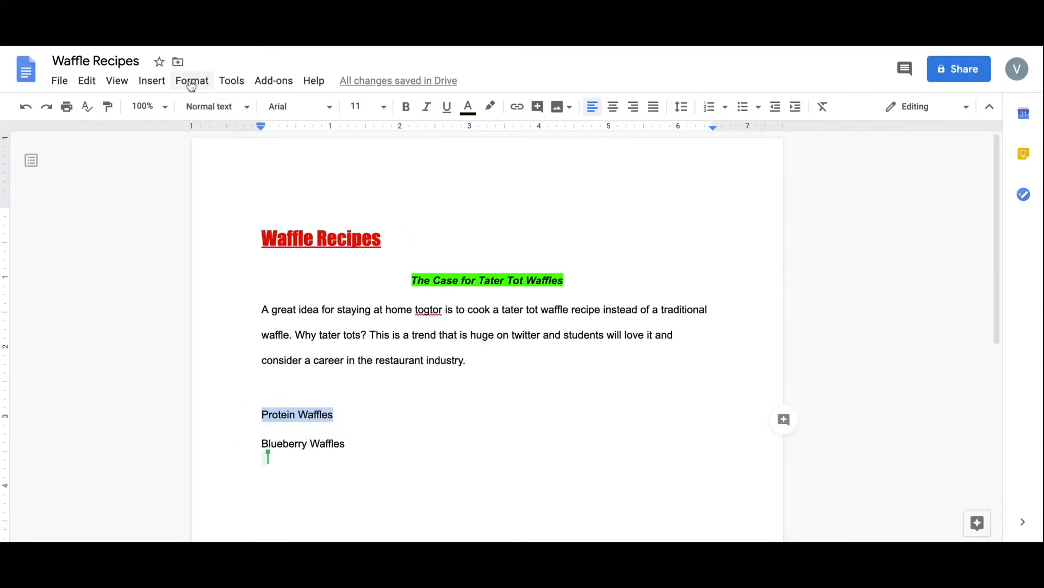
left_click(192, 80)
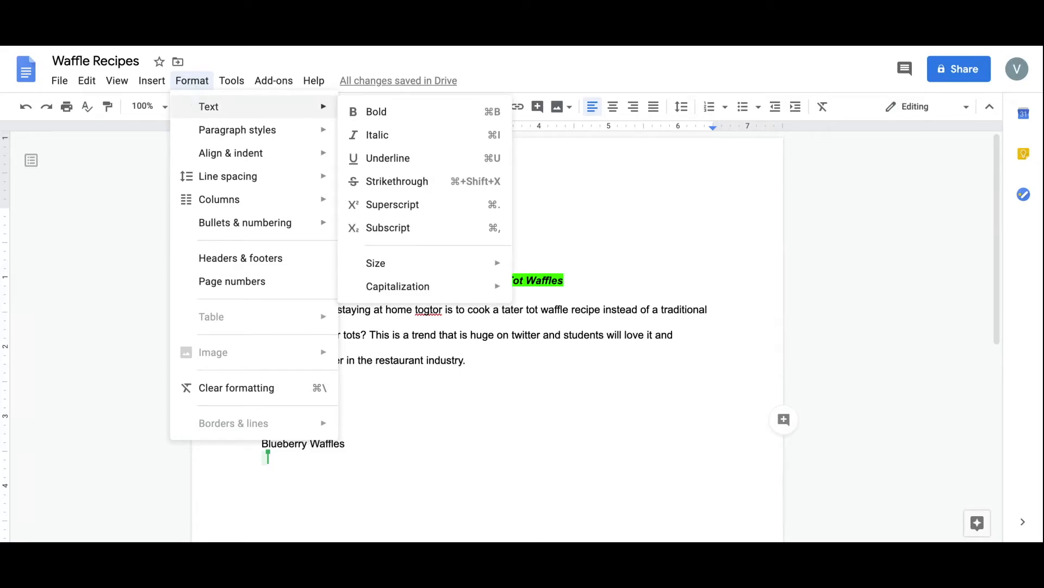
mouse_move(397, 181)
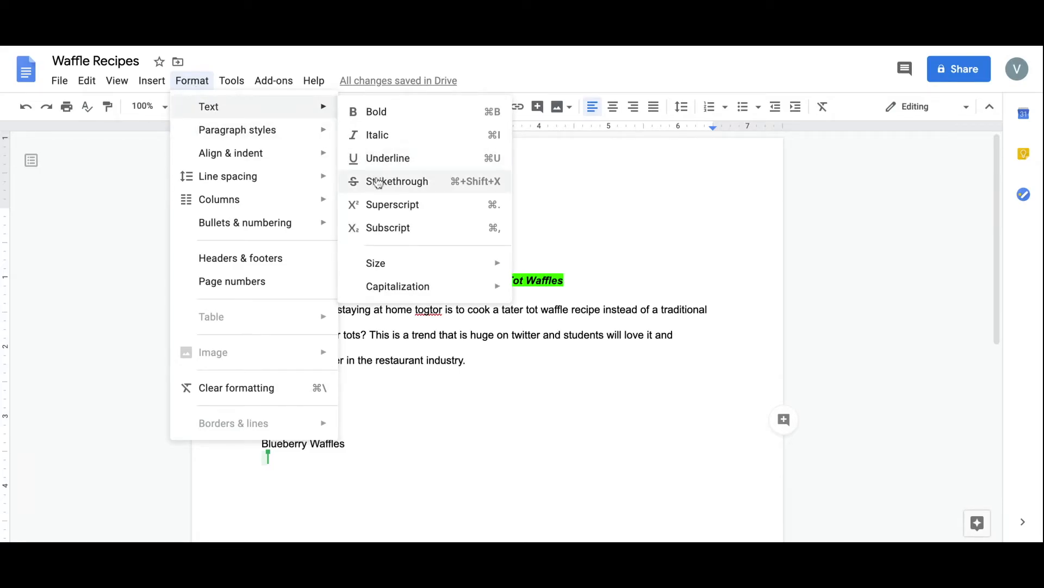
left_click(398, 181)
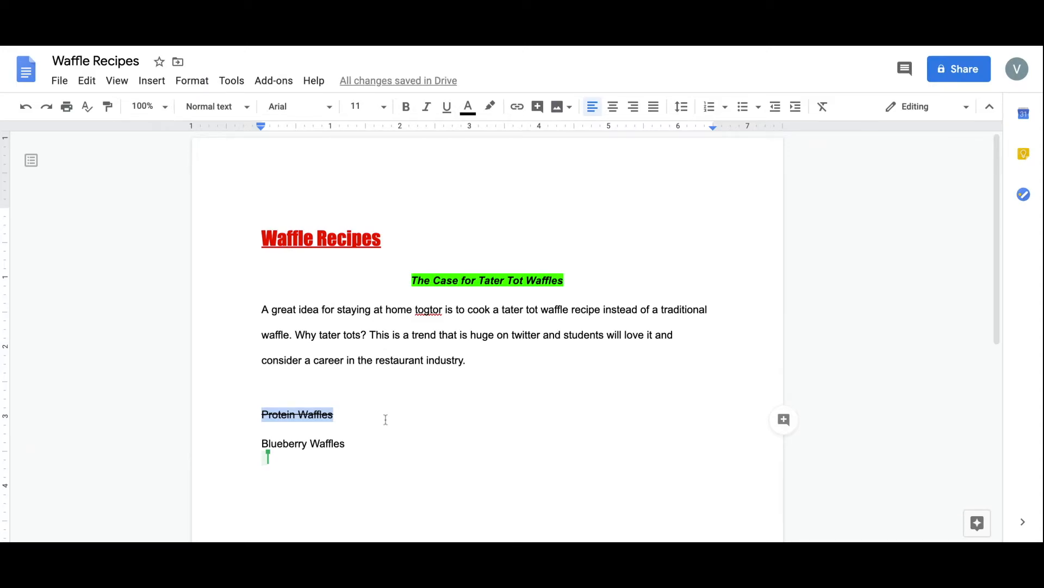
mouse_move(385, 419)
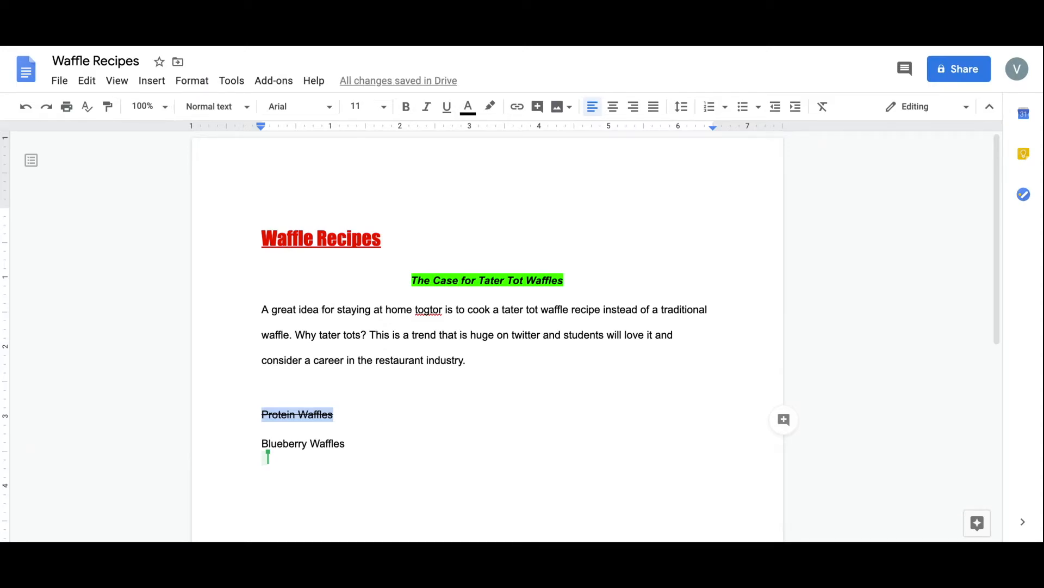
left_click(192, 80)
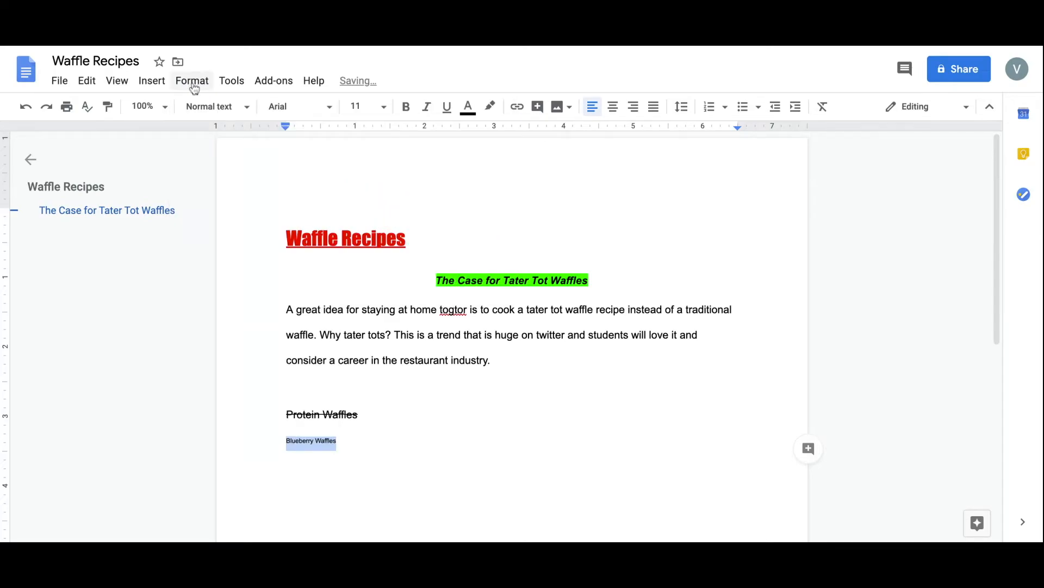
left_click(192, 80)
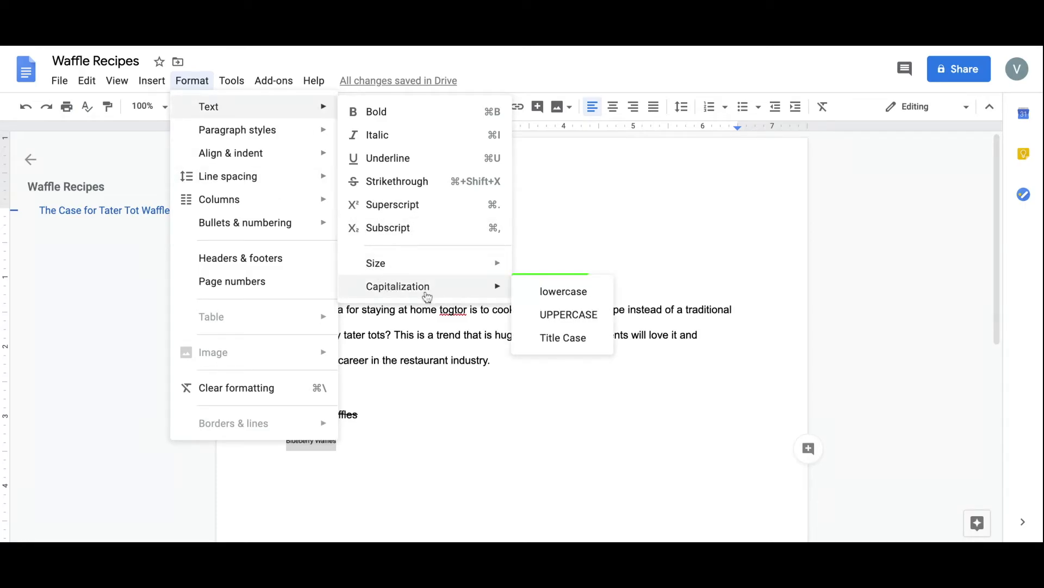
left_click(567, 314)
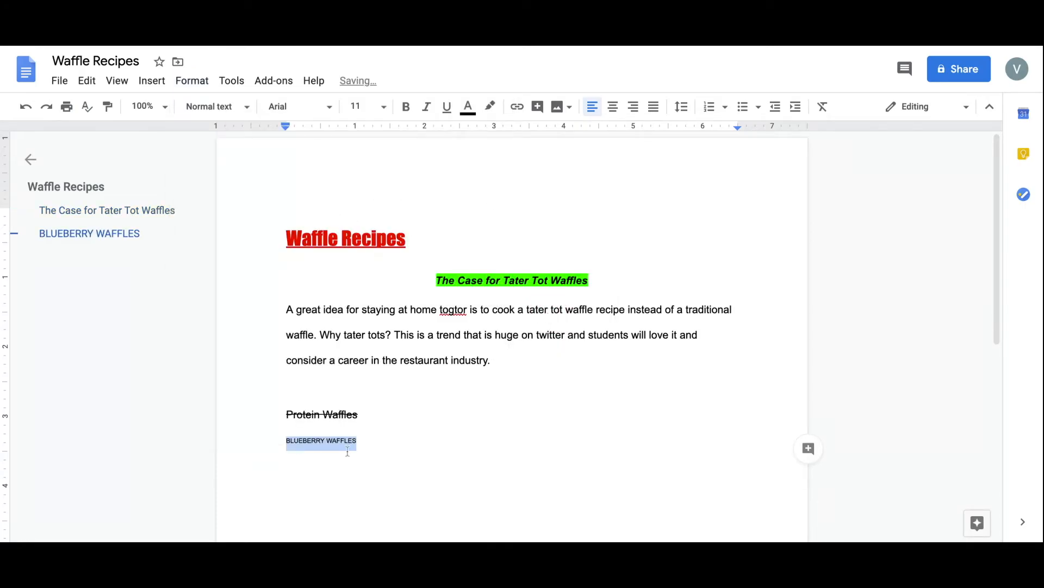
left_click(30, 160)
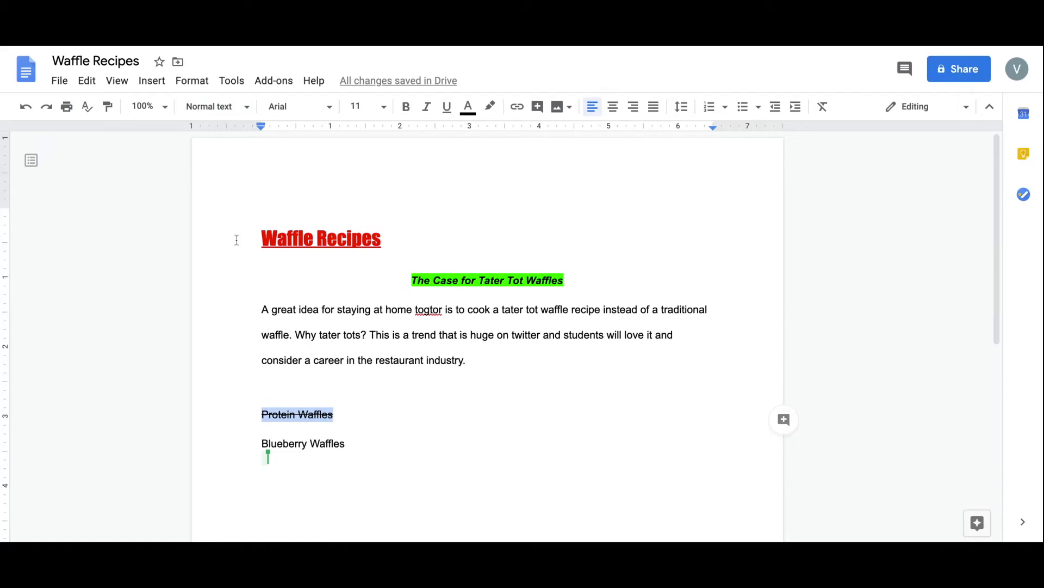
Step: Enable 'Different first page' in the headers and footers layout and apply it
left_click(192, 80)
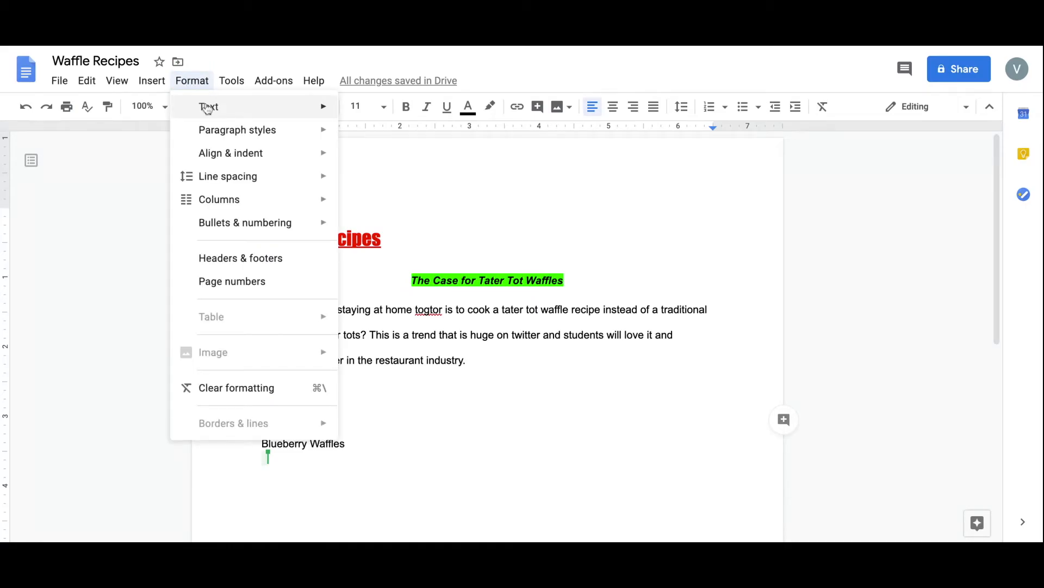
left_click(241, 258)
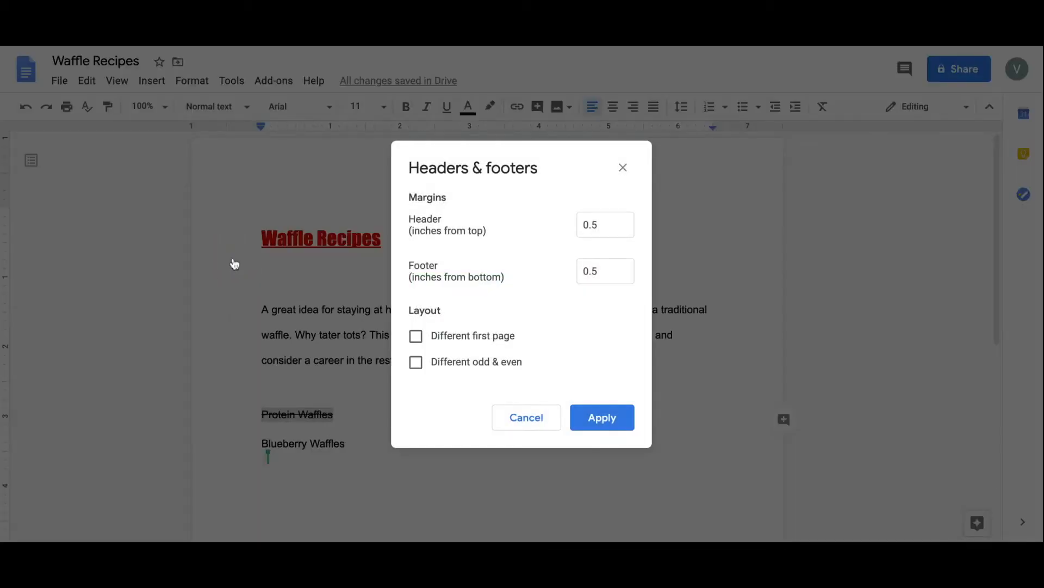
mouse_move(576, 323)
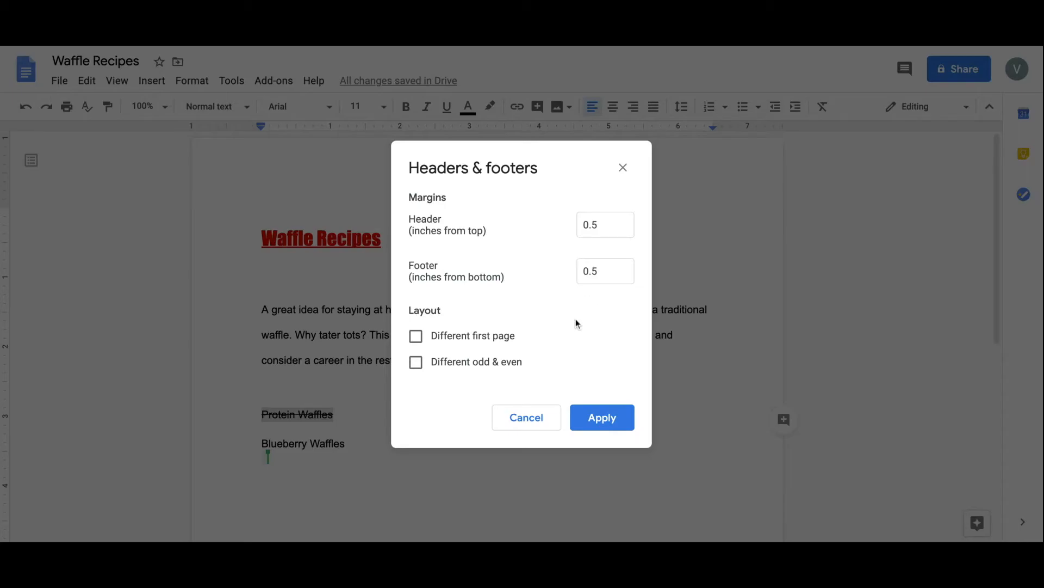
left_click(416, 336)
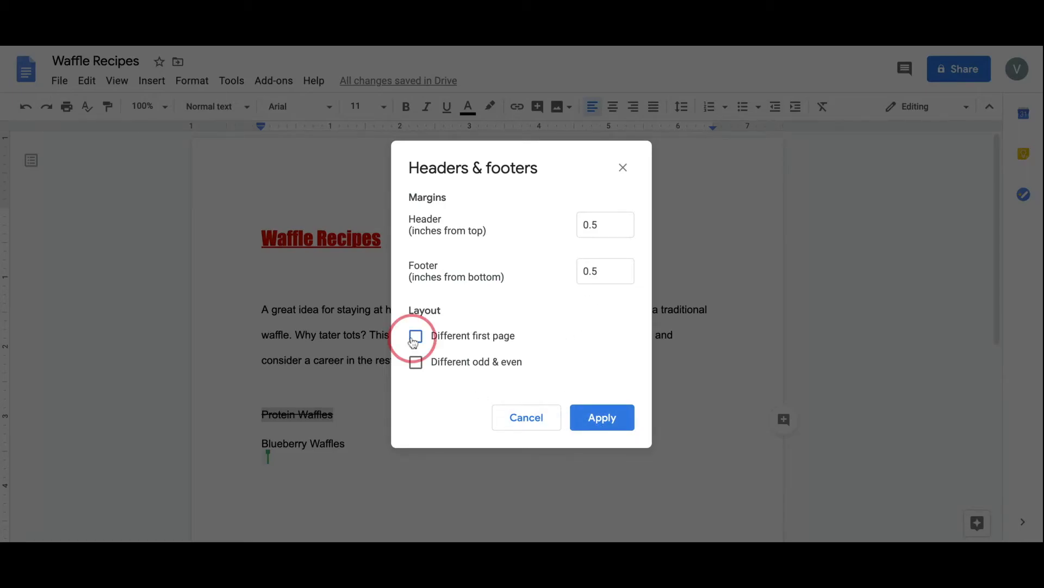
left_click(415, 335)
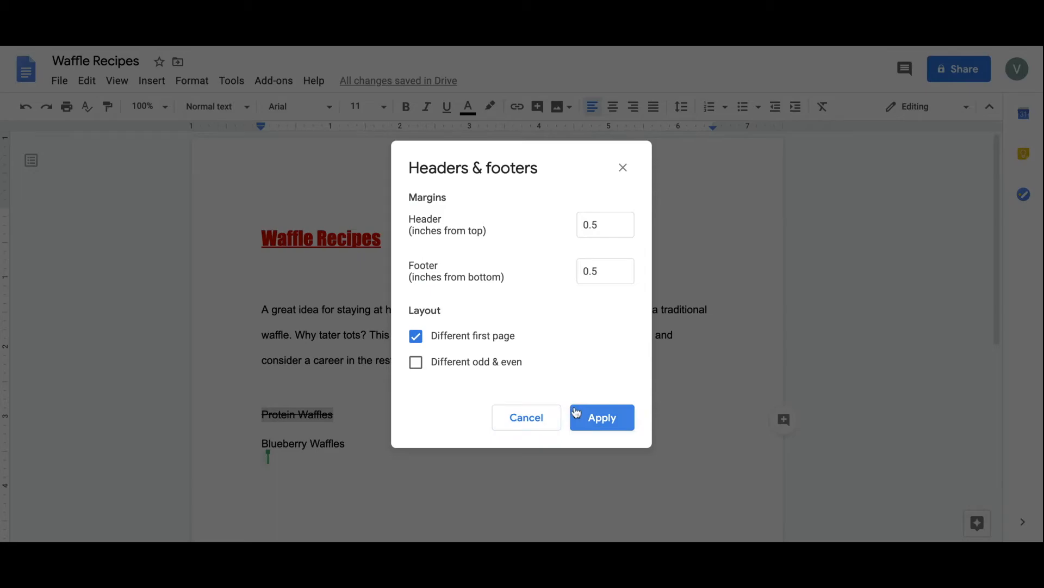
left_click(601, 418)
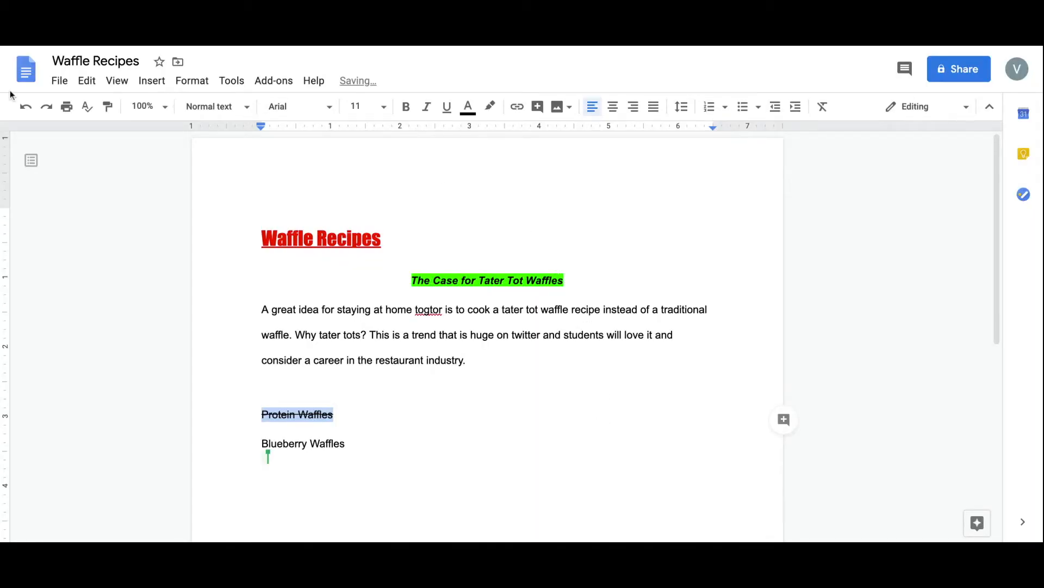
Step: Add page numbers to the header, shown on the first page
left_click(192, 80)
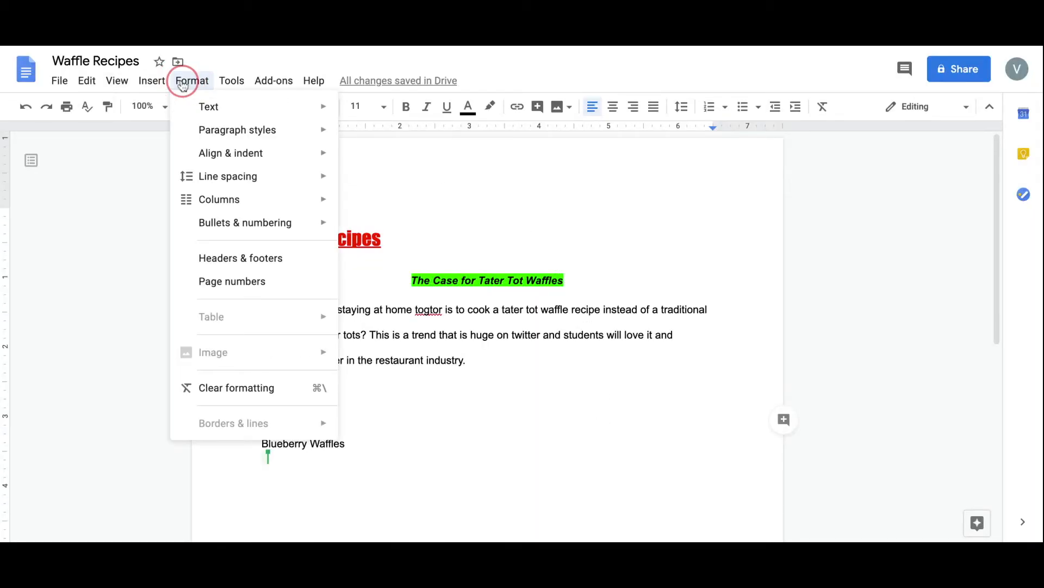
mouse_move(231, 280)
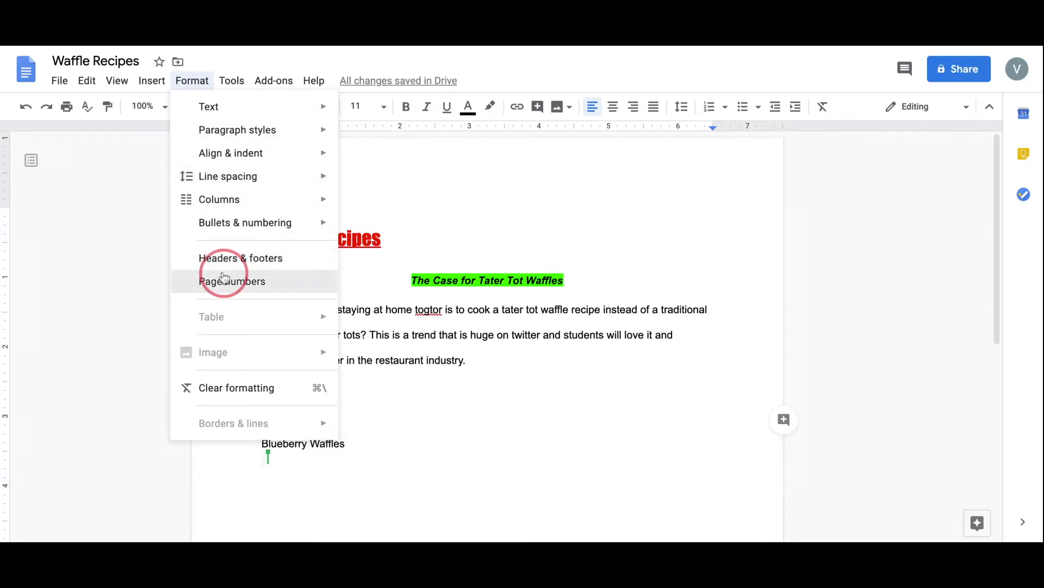
left_click(233, 281)
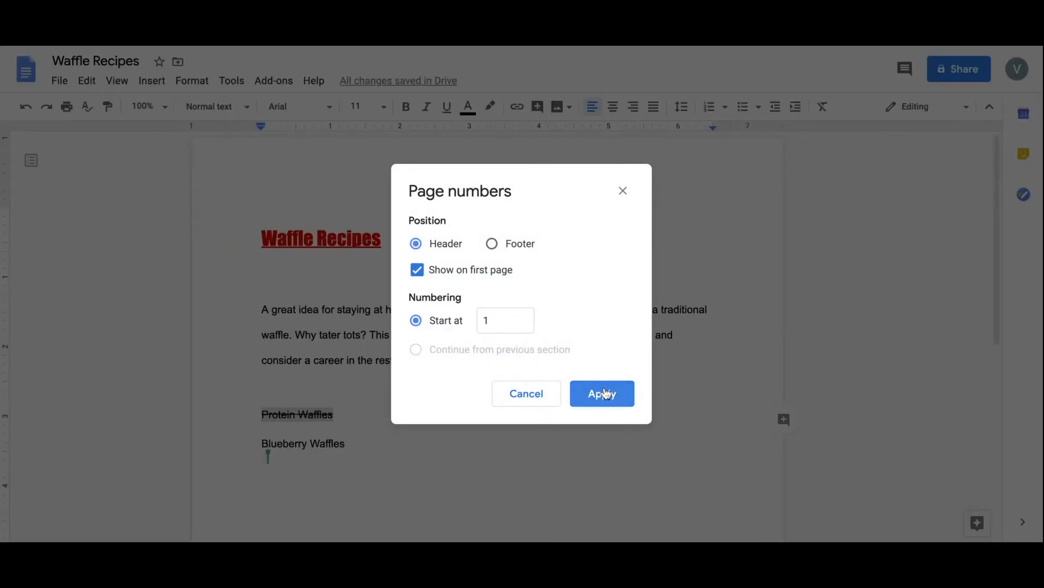
left_click(601, 393)
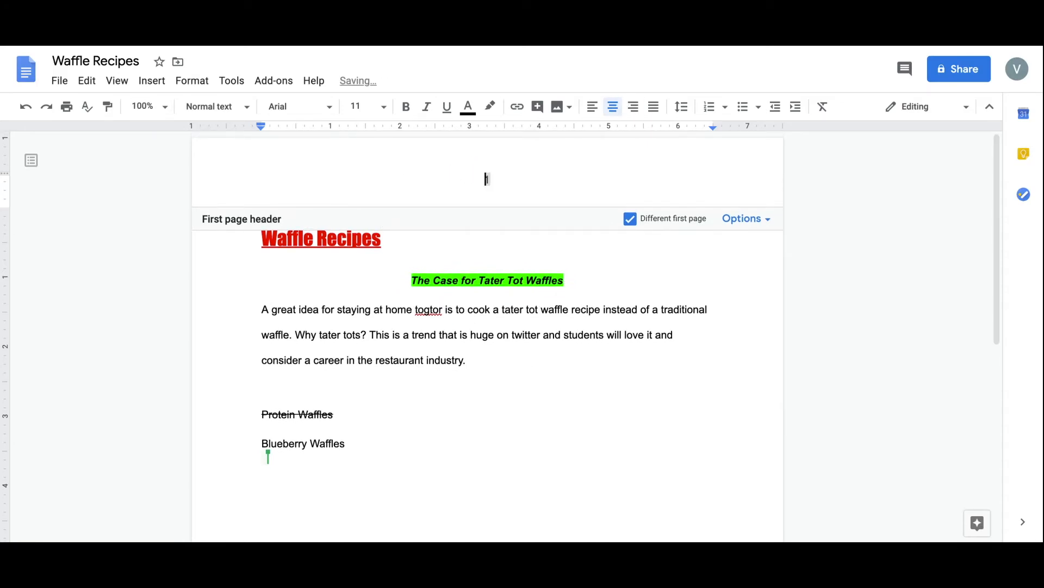
Step: Type 'The Case for Tater Tot Waffles' in the first-page header, then return to the body
type("The C")
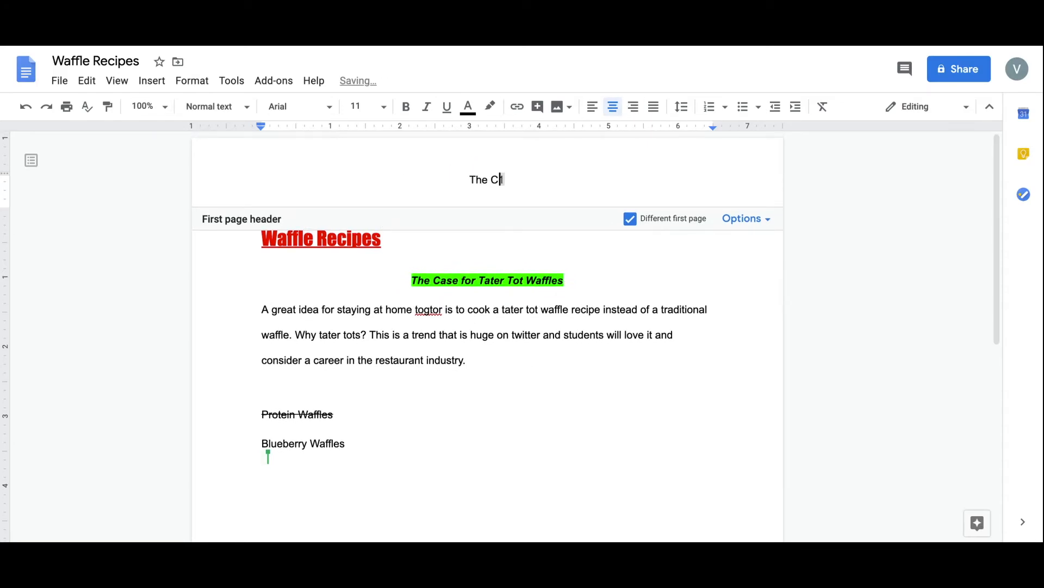
type("ase for Tat")
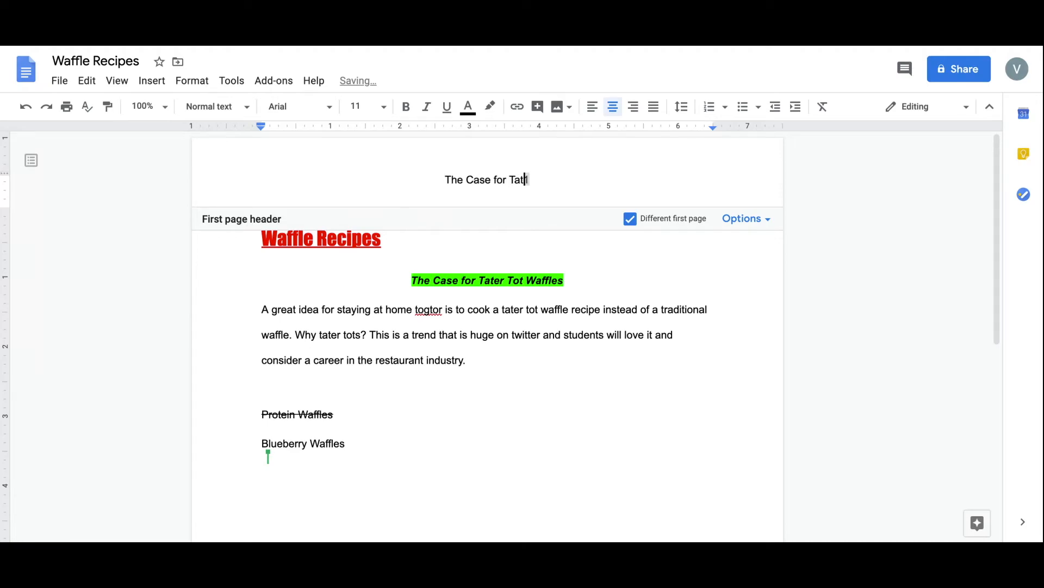
type("er Tot W")
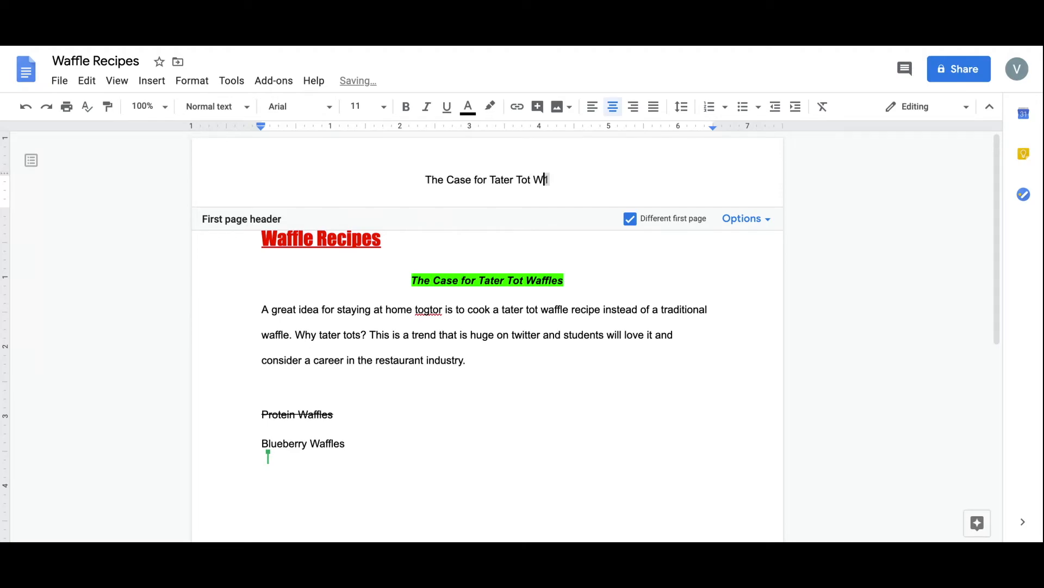
type("affles")
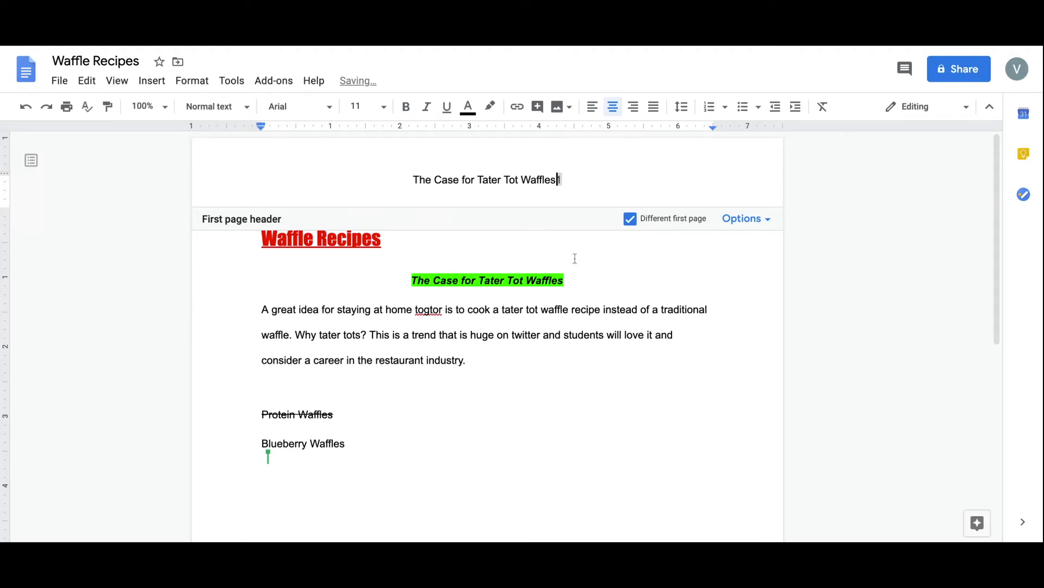
left_click(741, 218)
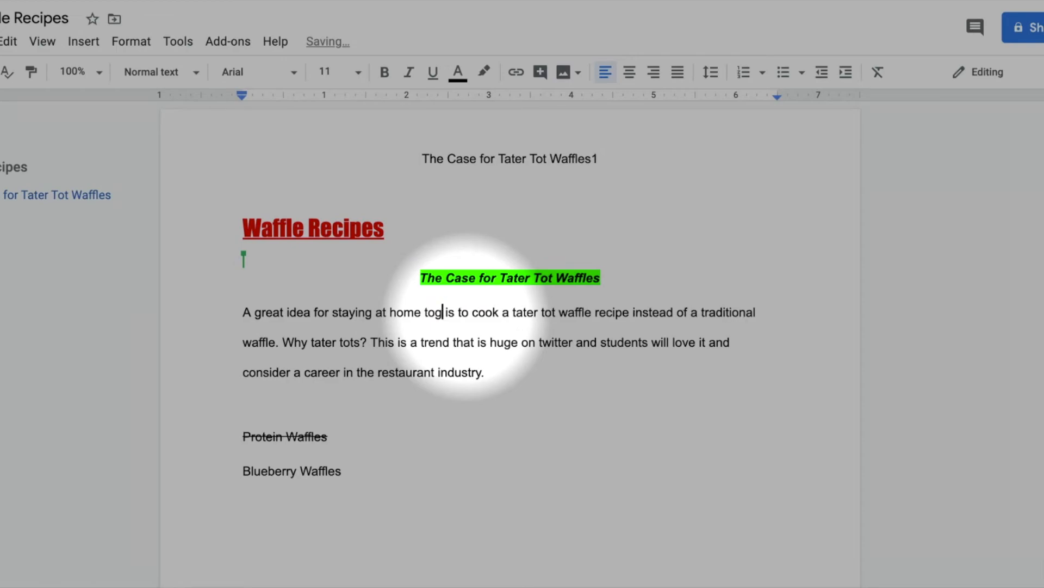
Step: Run the spelling and grammar check and accept the suggested correction 'together'
type("eth")
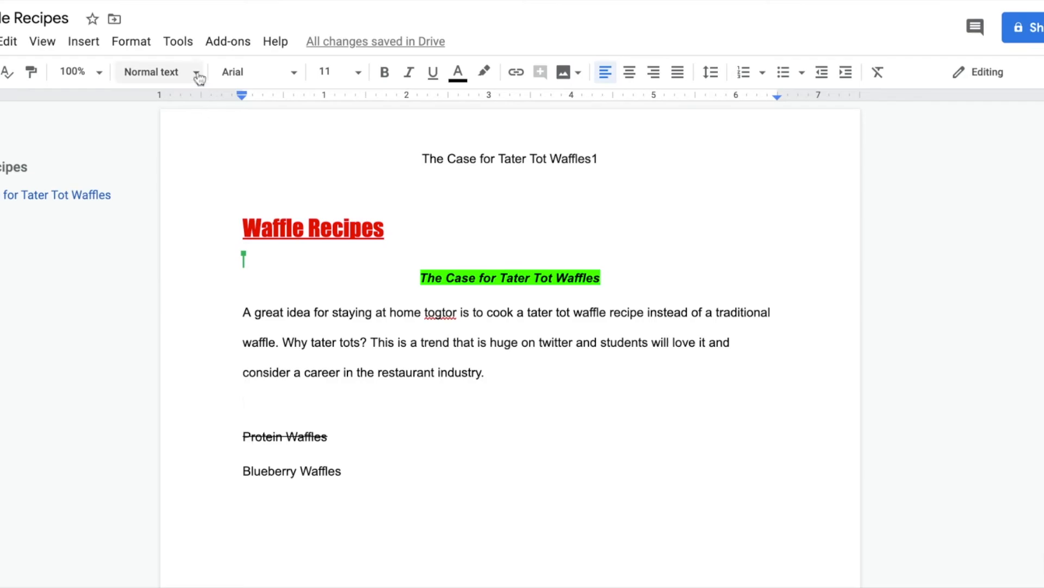
left_click(177, 41)
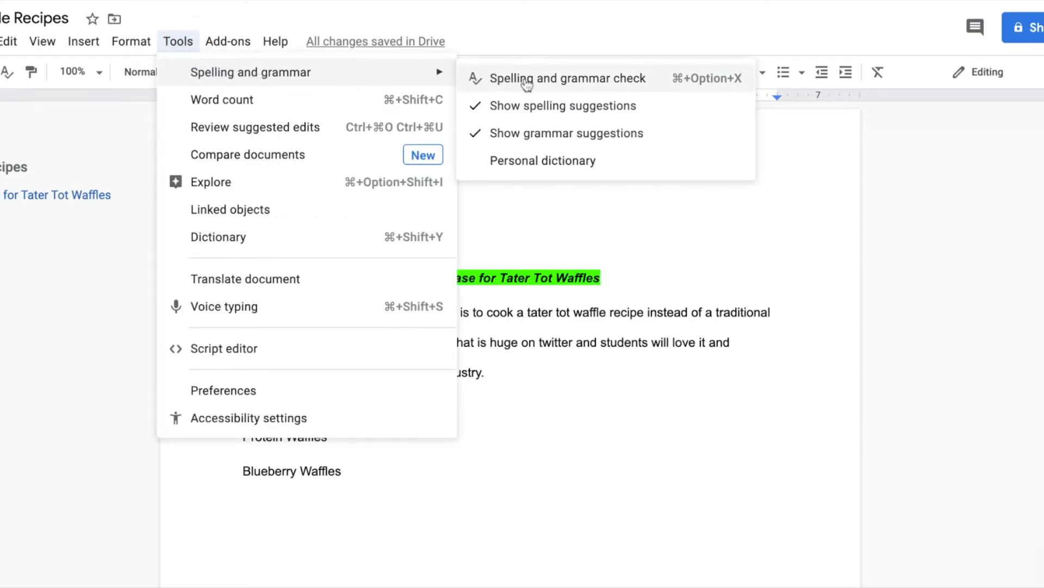
left_click(567, 78)
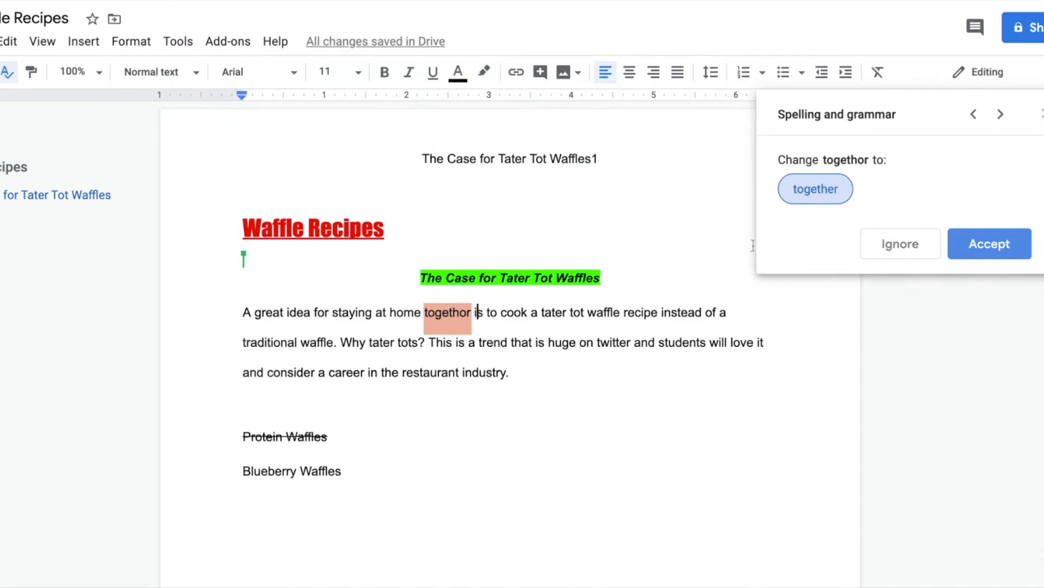
left_click(989, 243)
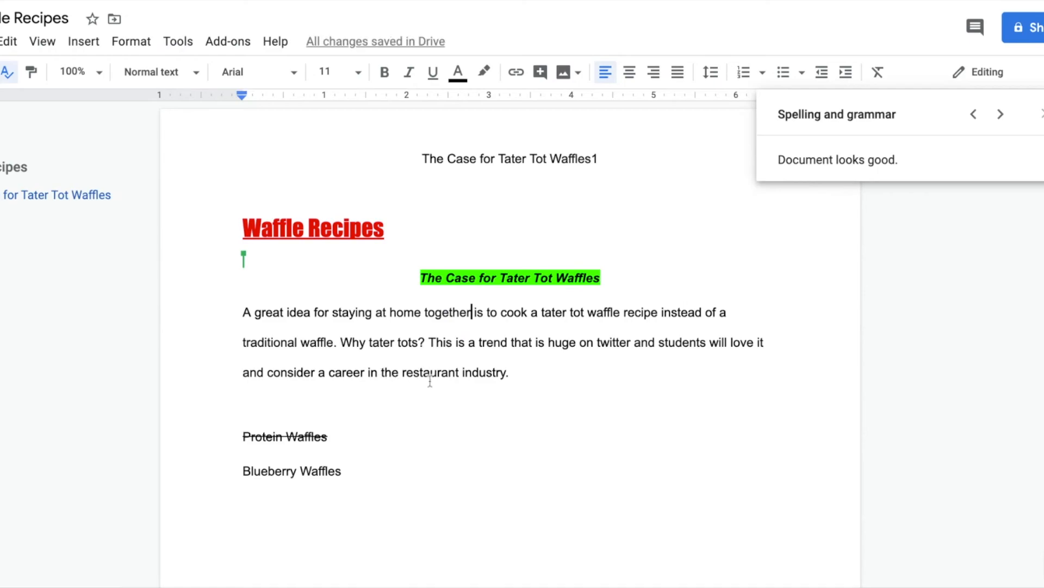
mouse_move(480, 327)
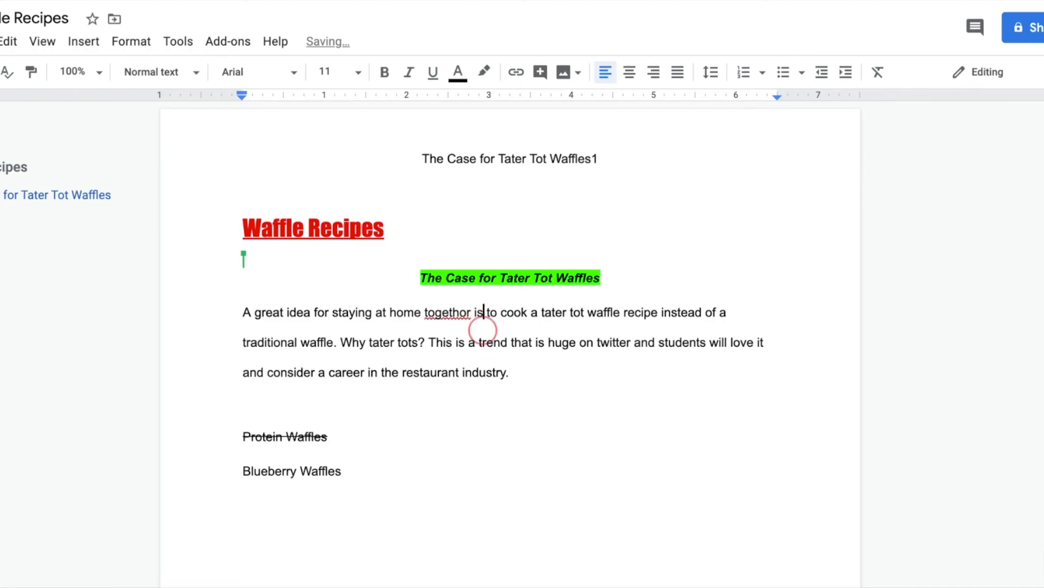
Step: Replace the underlined misspelling in the tater tot paragraph with the inline suggestion 'together'
left_click(446, 312)
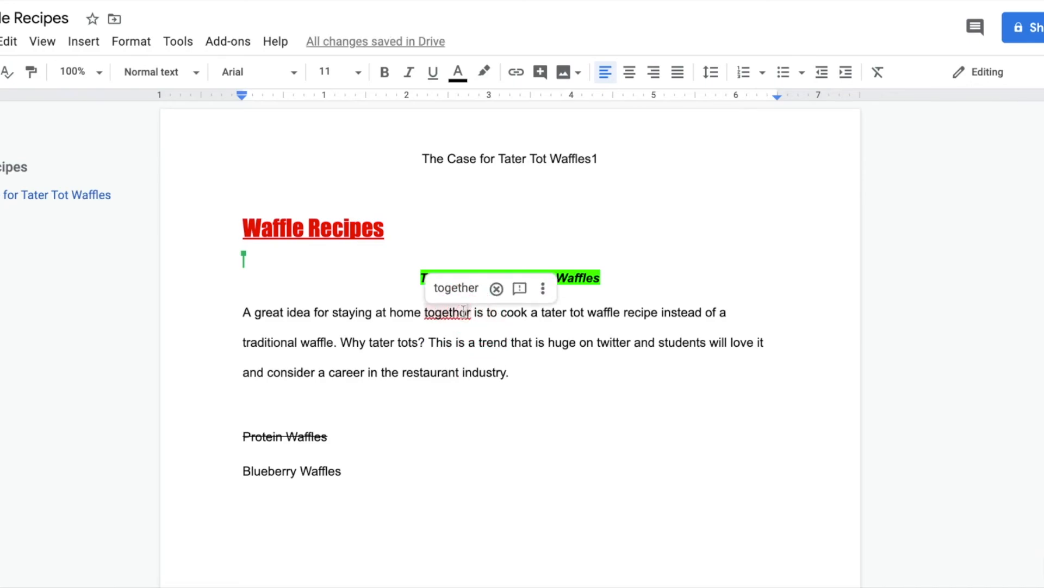
left_click(496, 288)
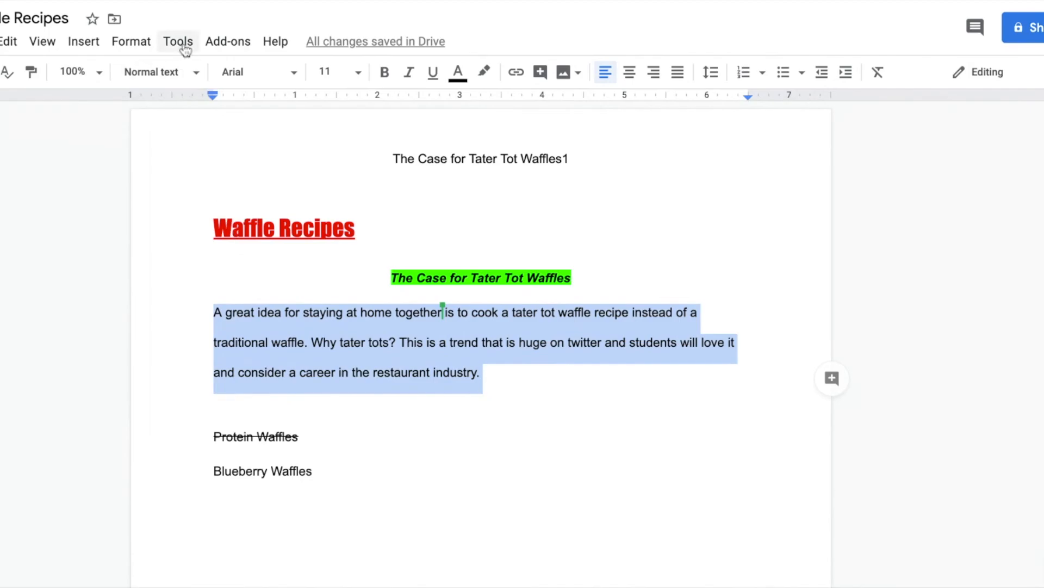
Step: Check the word count (46 of 58 words) and enable the live word count while typing
left_click(178, 41)
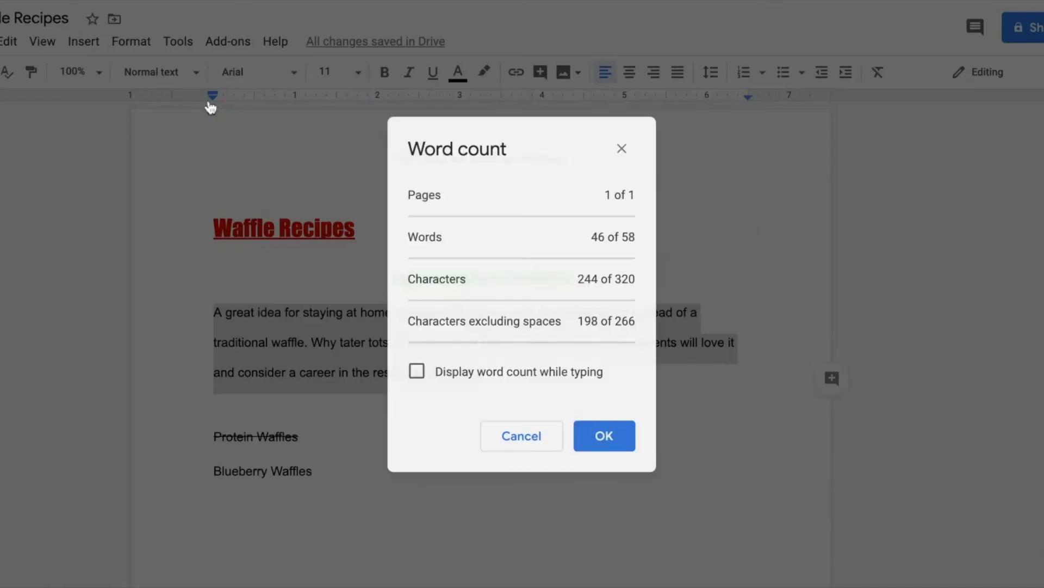
mouse_move(540, 241)
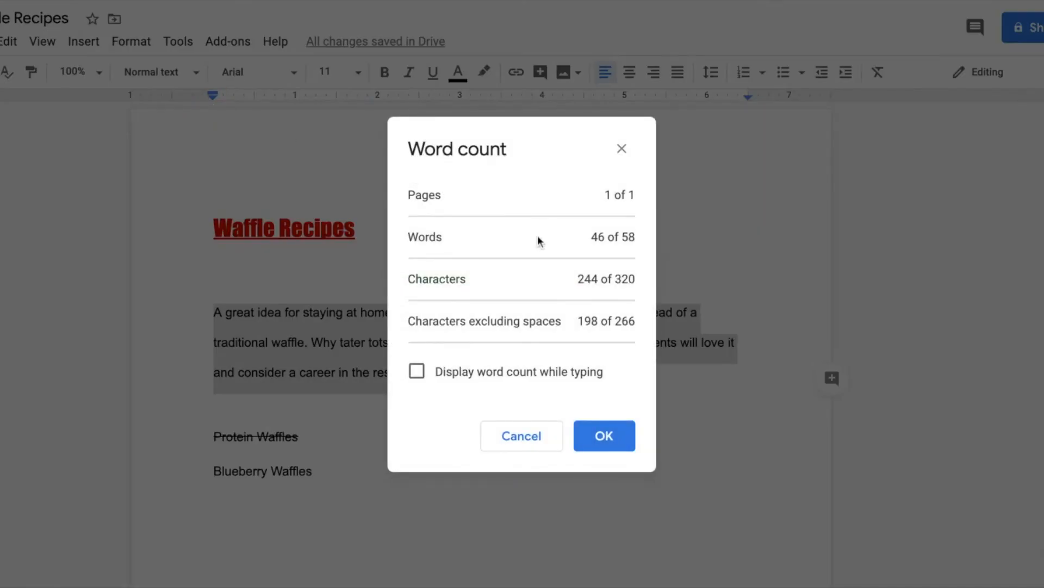
mouse_move(613, 260)
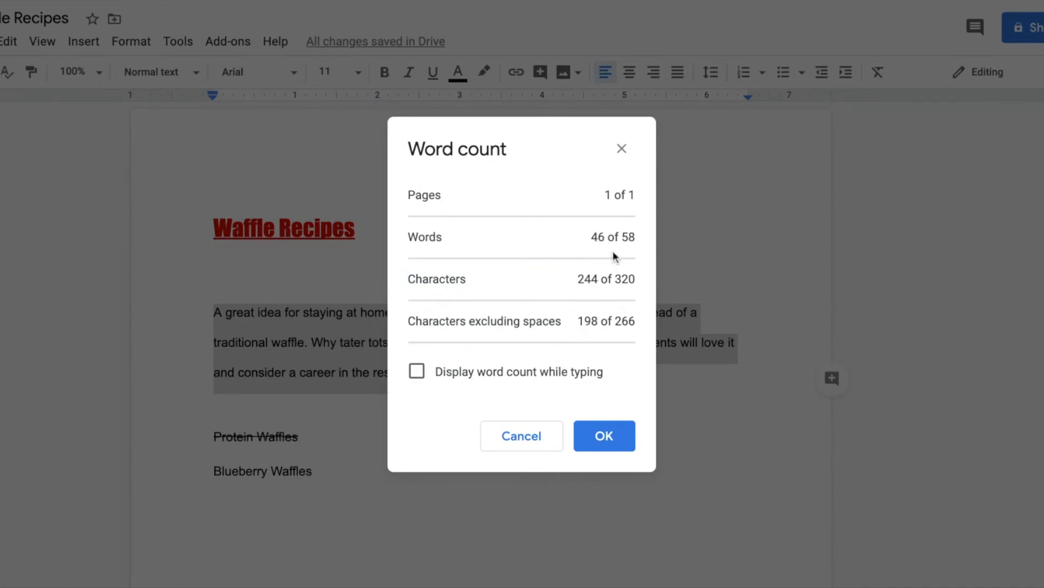
mouse_move(611, 292)
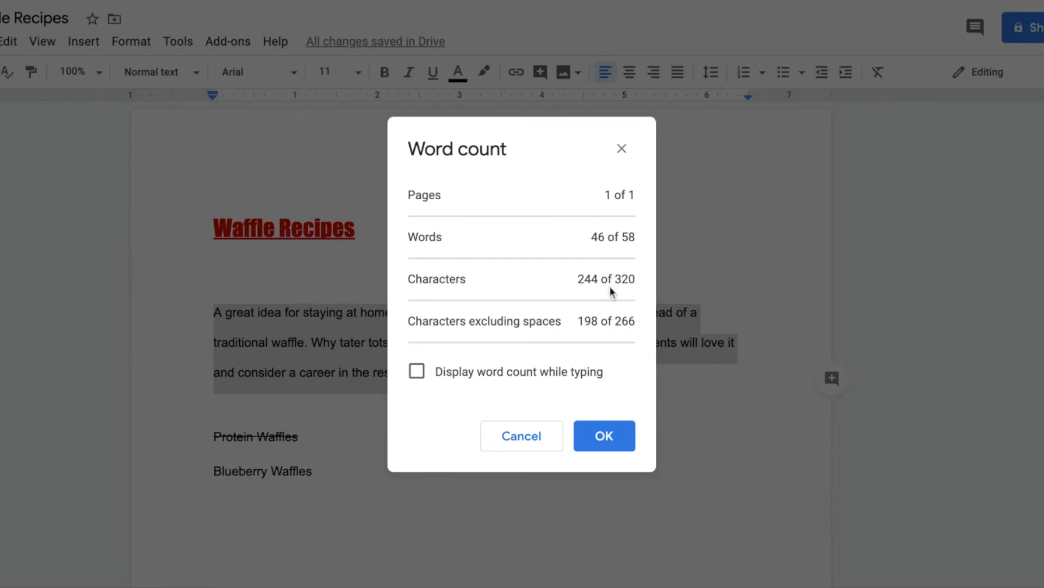
mouse_move(587, 314)
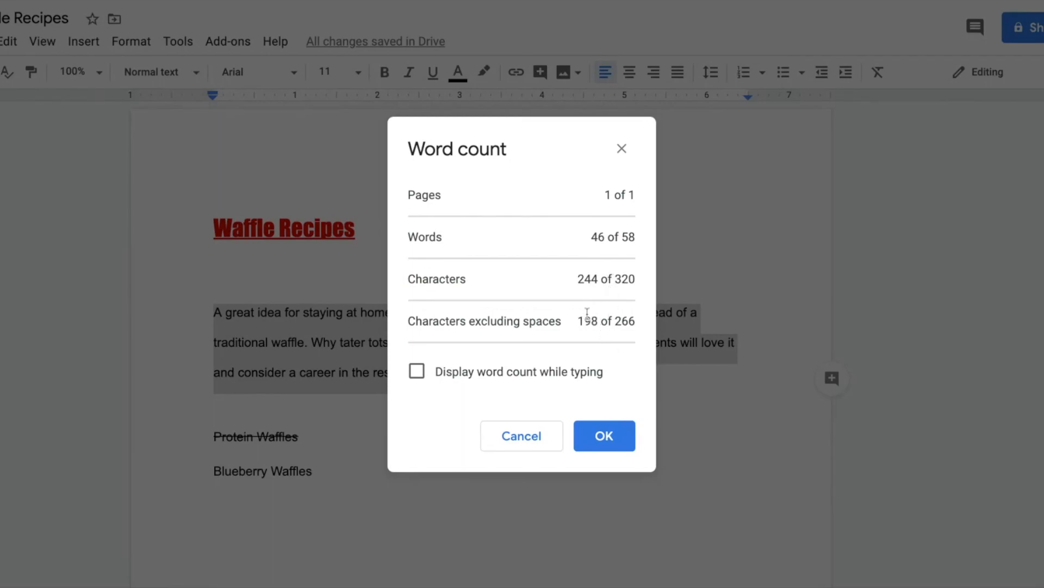
left_click(416, 371)
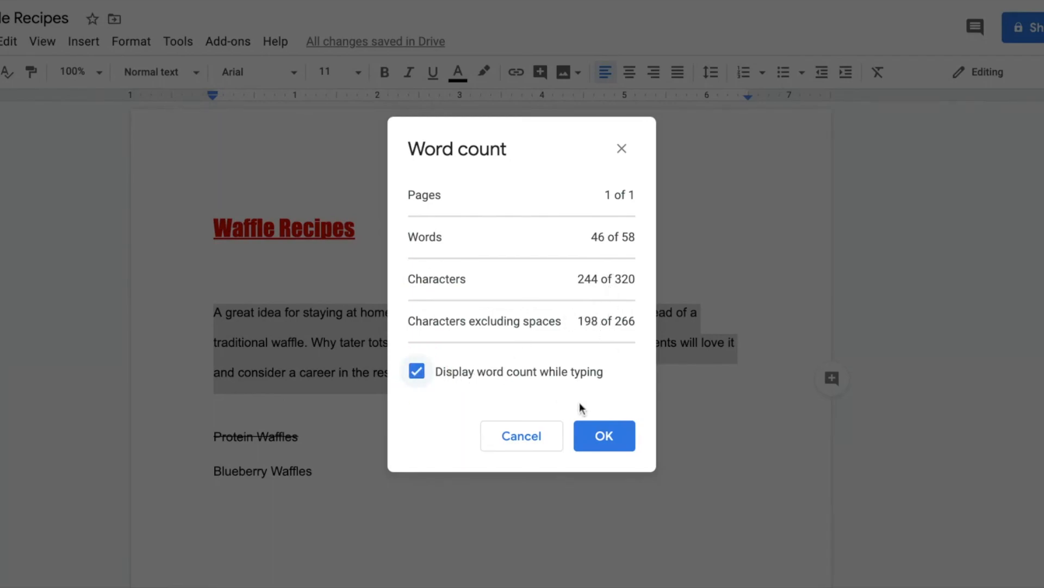
left_click(603, 436)
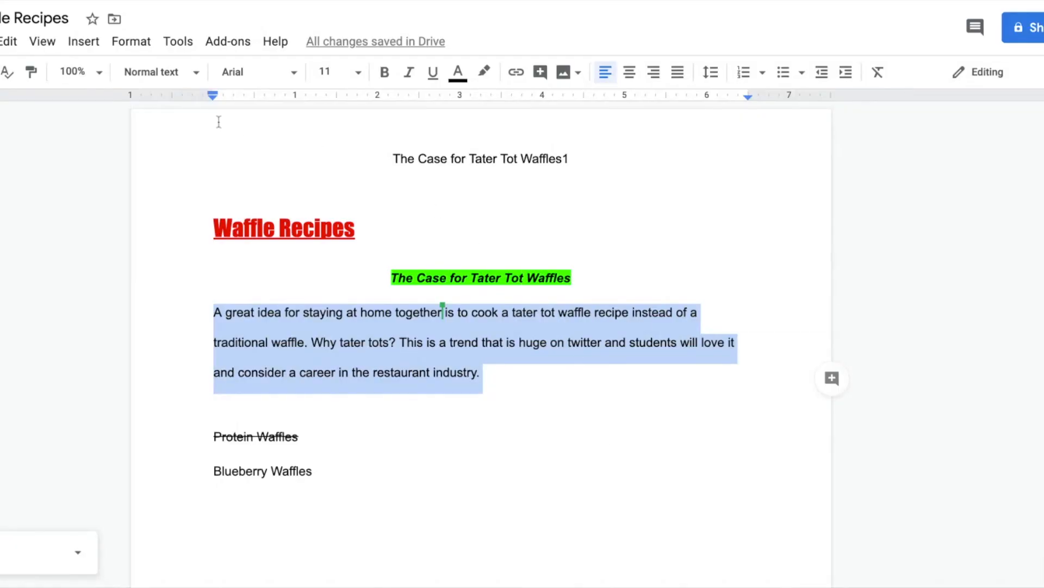
Step: Open the Tools menu to view the translation, dictionary and word count options
left_click(178, 41)
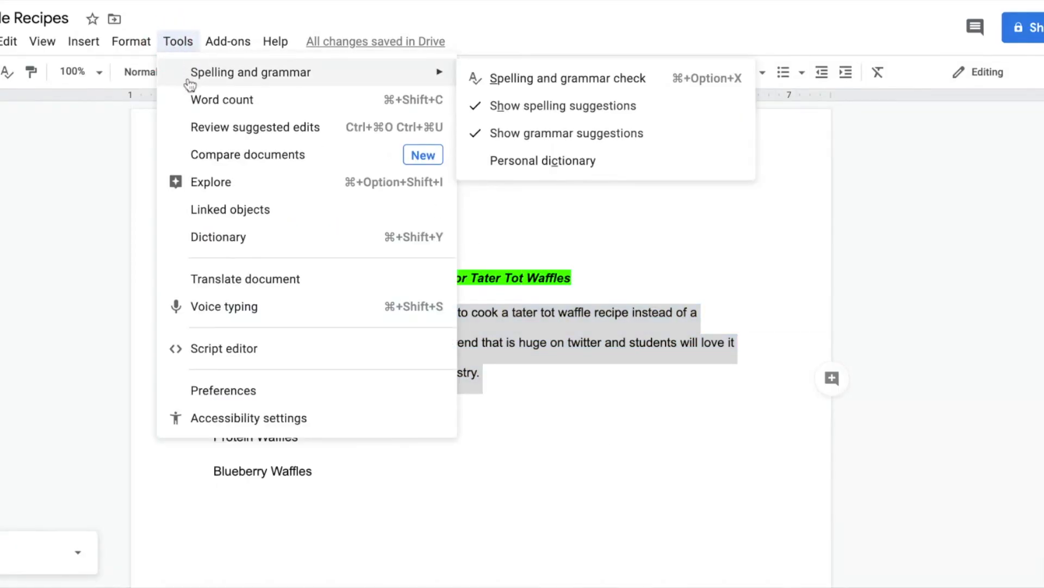
mouse_move(244, 279)
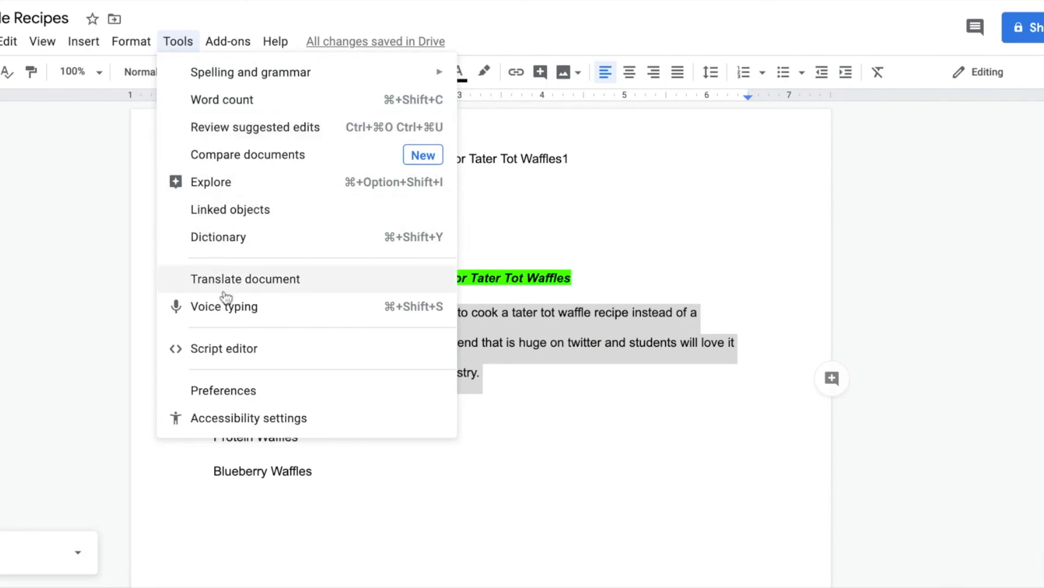
mouse_move(241, 287)
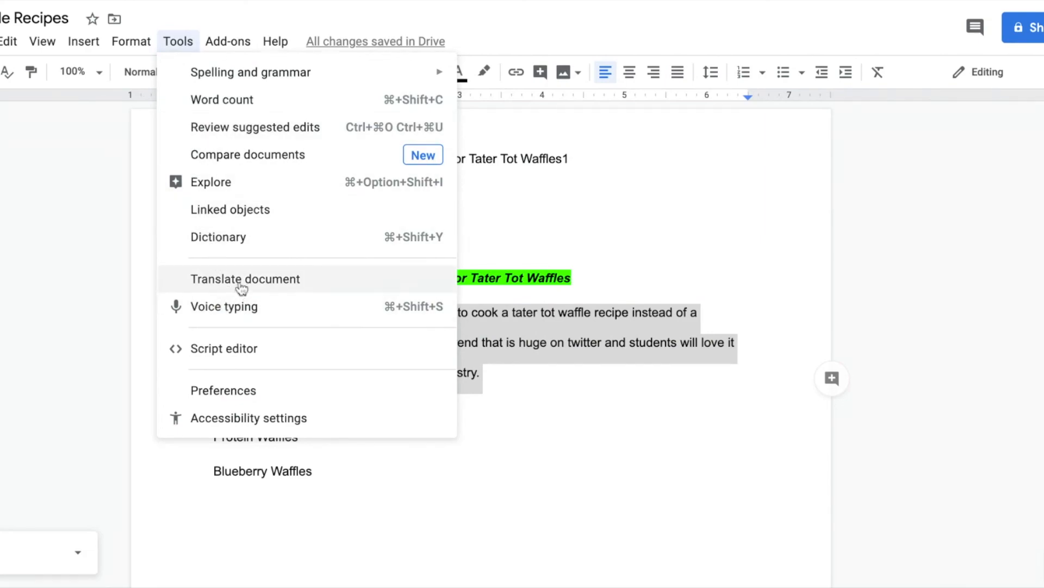
mouse_move(240, 237)
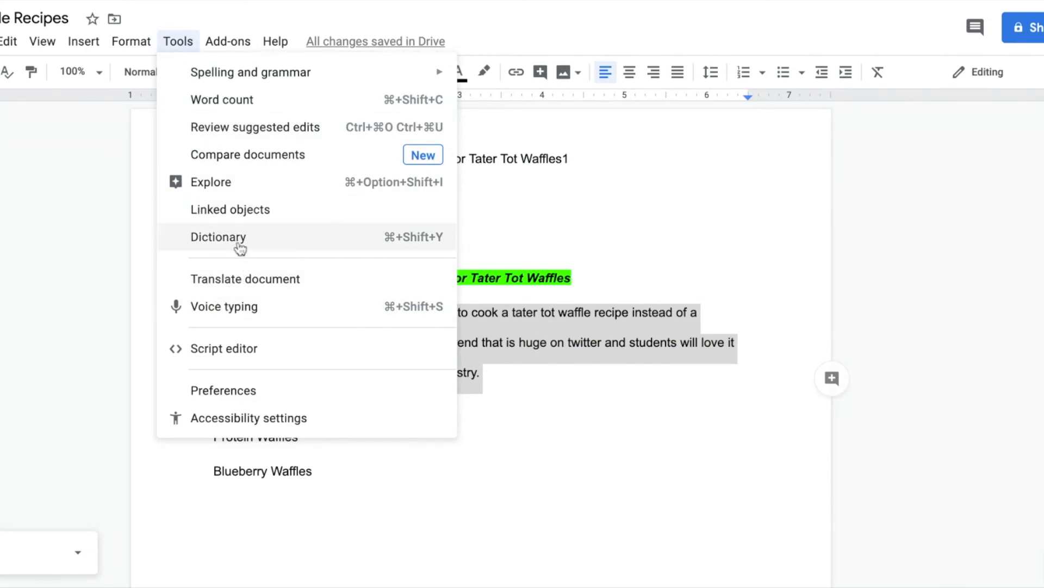